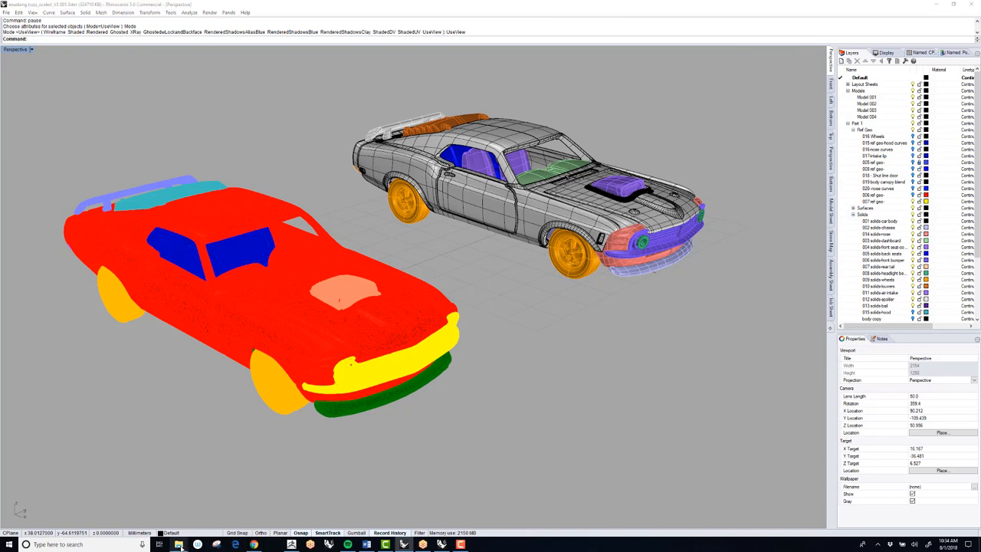
Step: Open the first demo JPG of the disassembled toy Mustang from the demo images folder
left_click(179, 544)
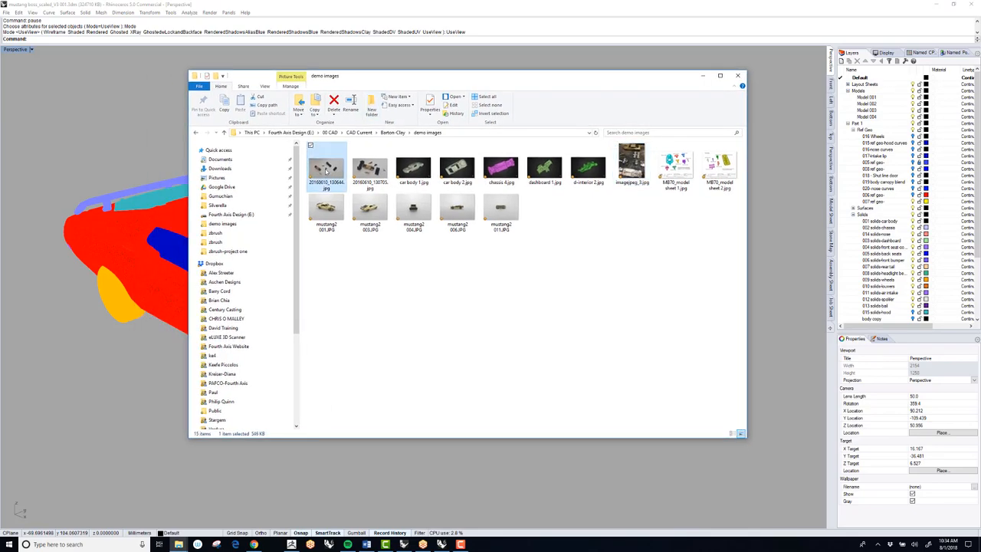
double_click(326, 167)
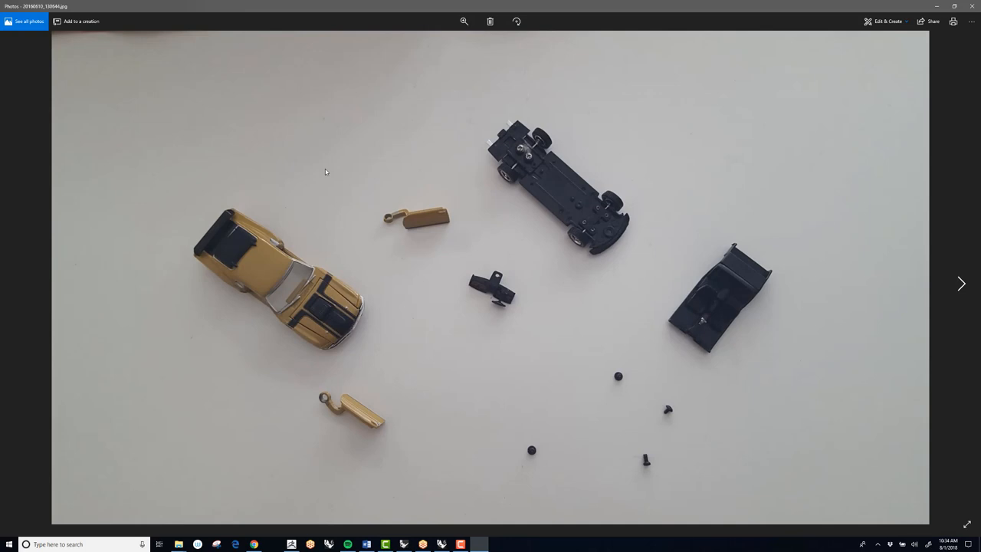
Step: Advance to the next reference shot of the disassembled Mustang's body, chassis and parts
left_click(960, 283)
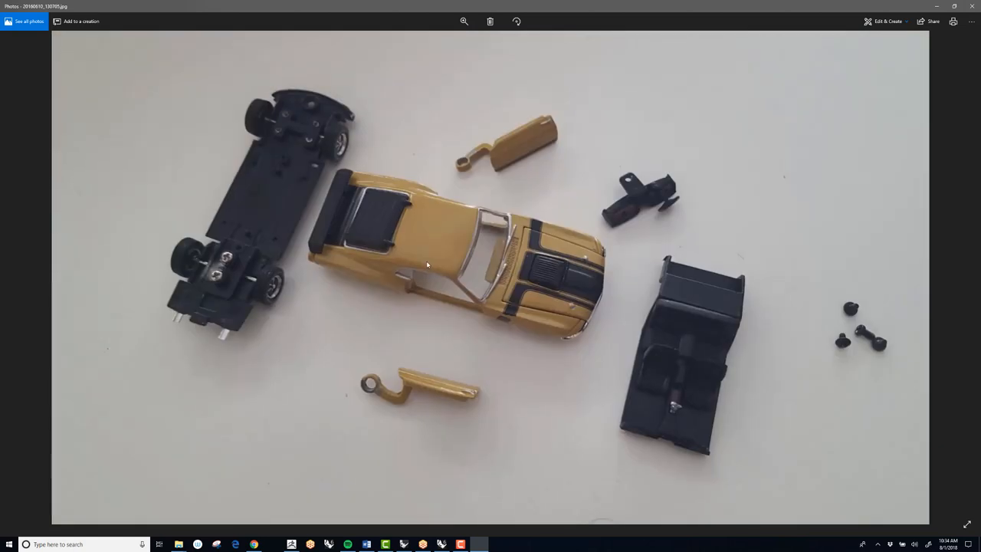
mouse_move(494, 314)
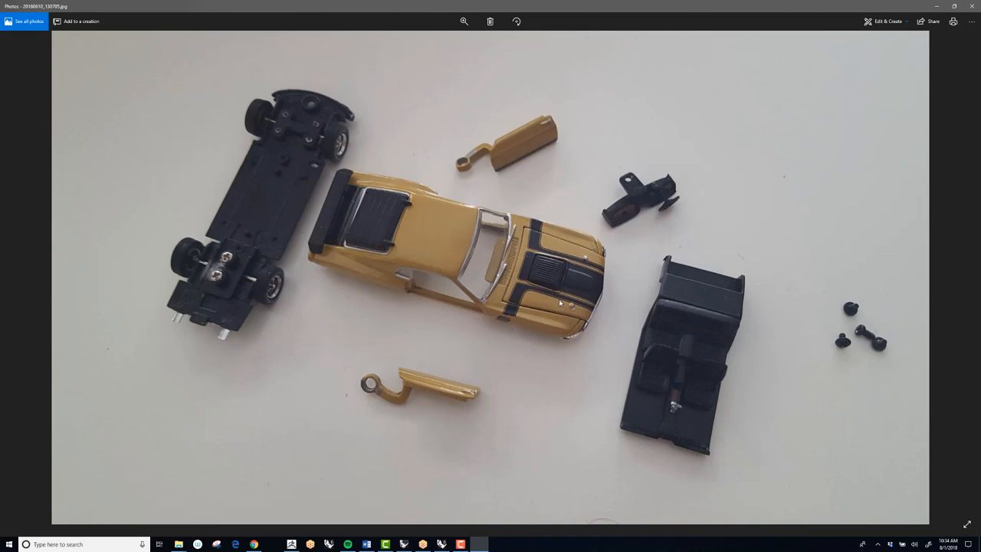
mouse_move(560, 275)
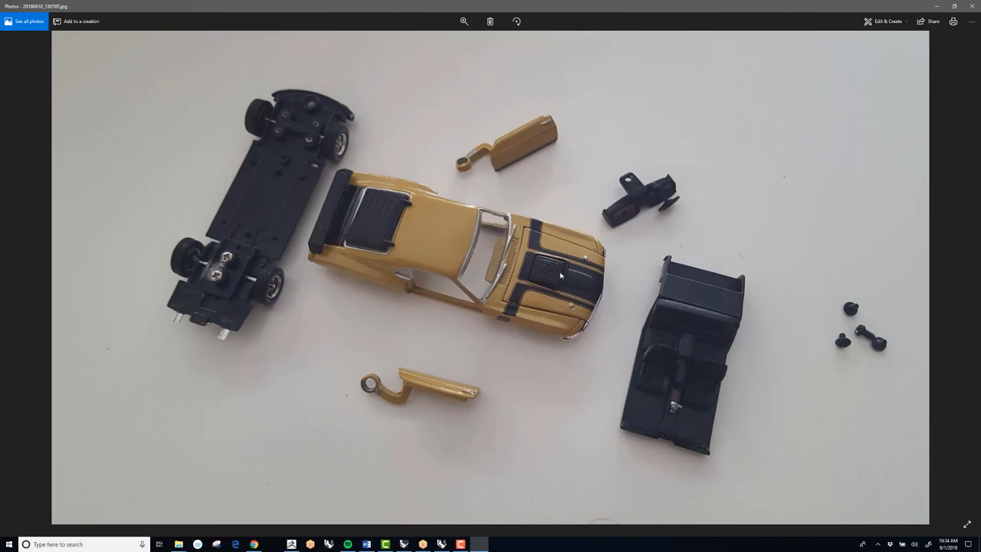
mouse_move(475, 281)
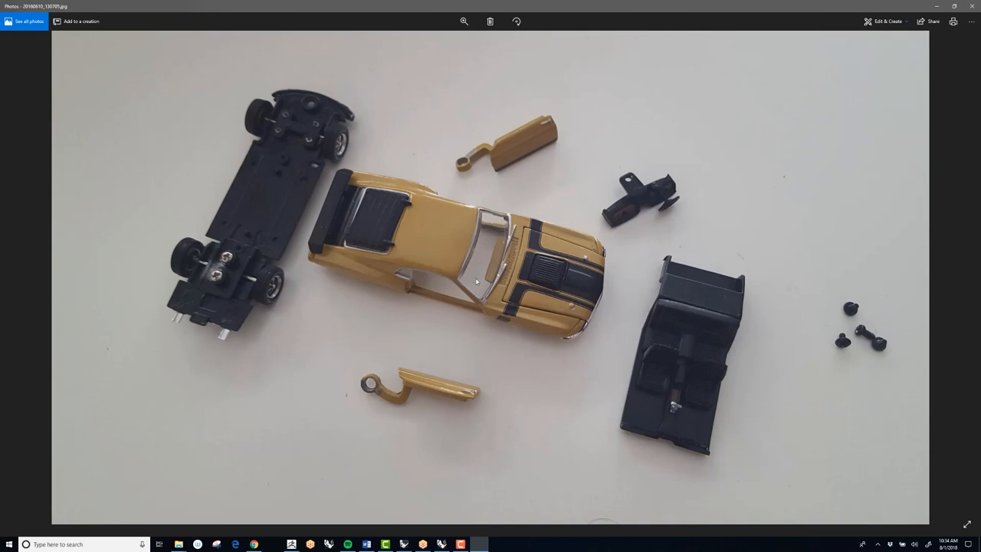
mouse_move(652, 362)
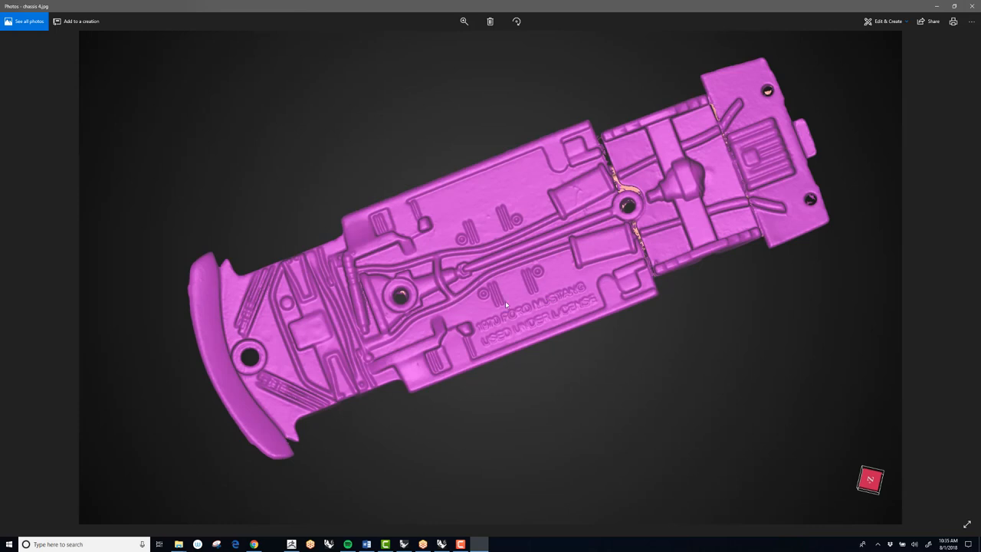
mouse_move(500, 275)
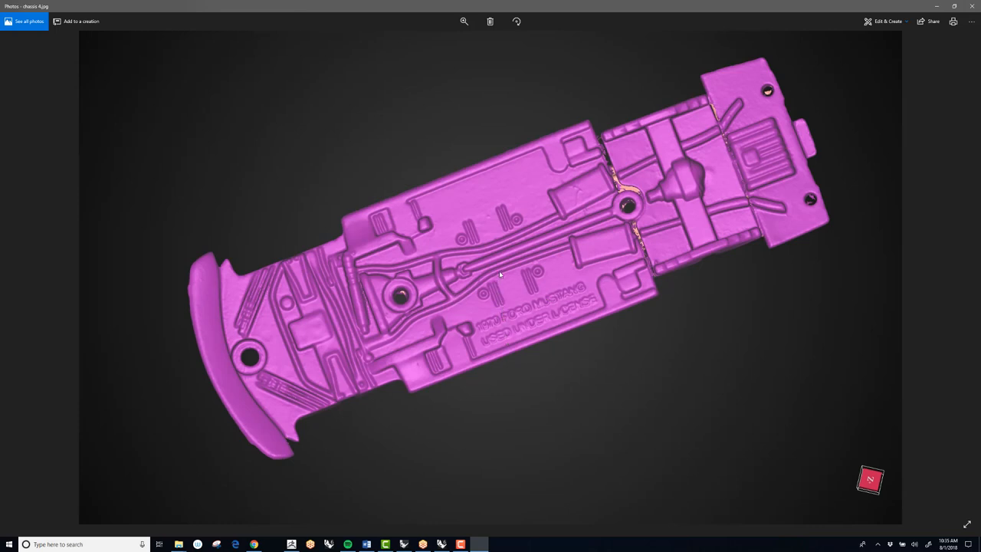
mouse_move(512, 260)
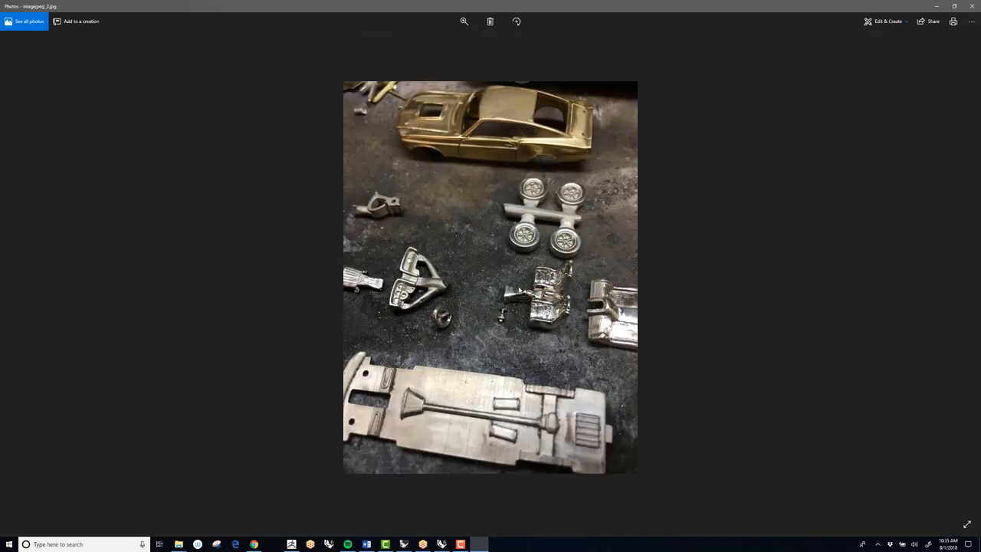
mouse_move(748, 172)
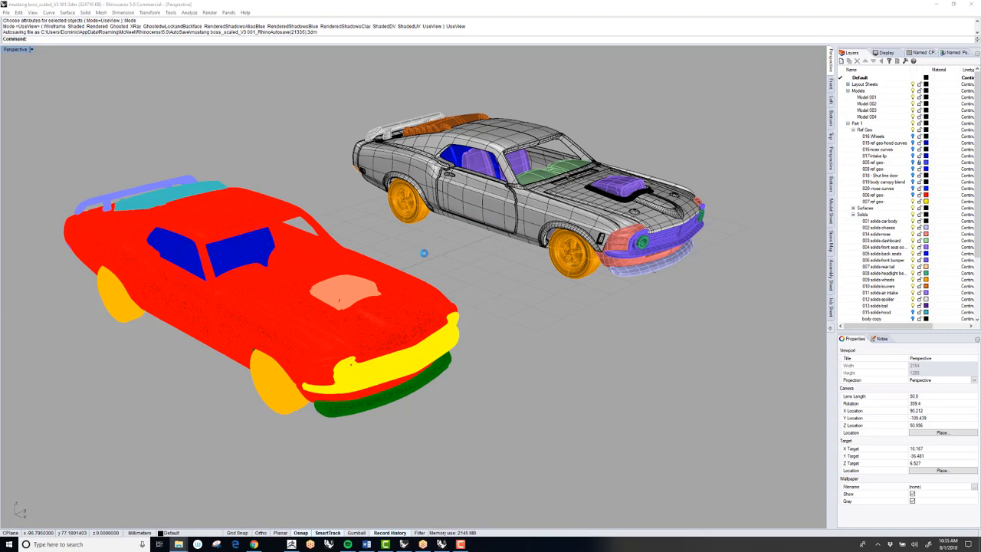
mouse_move(429, 252)
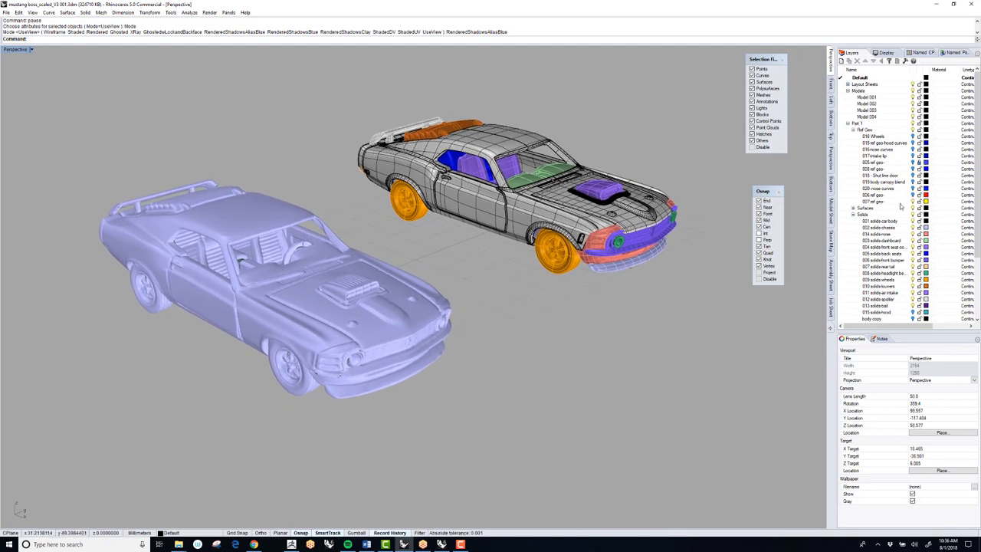
mouse_move(408, 294)
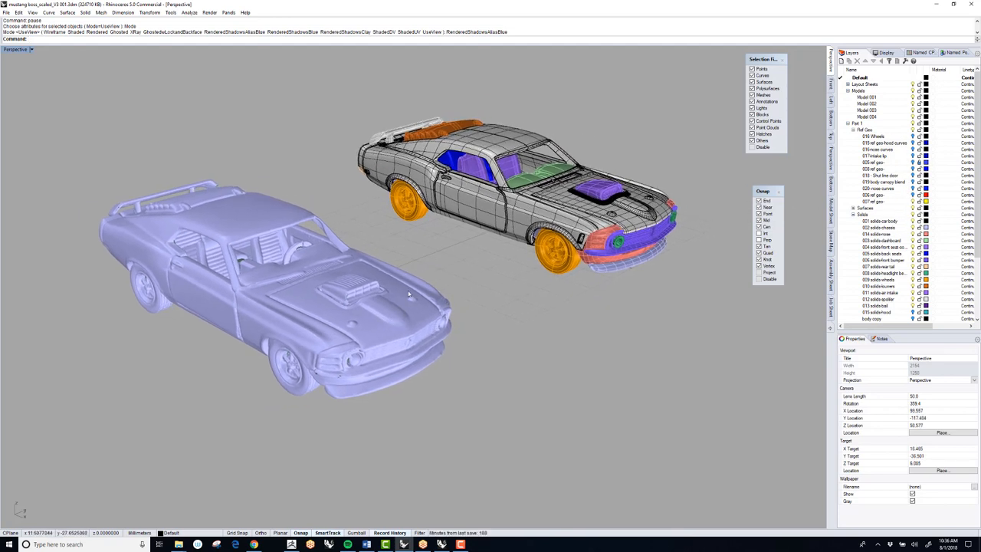
Step: Show the Named Positions list of saved assembled and exploded car states
left_click(956, 52)
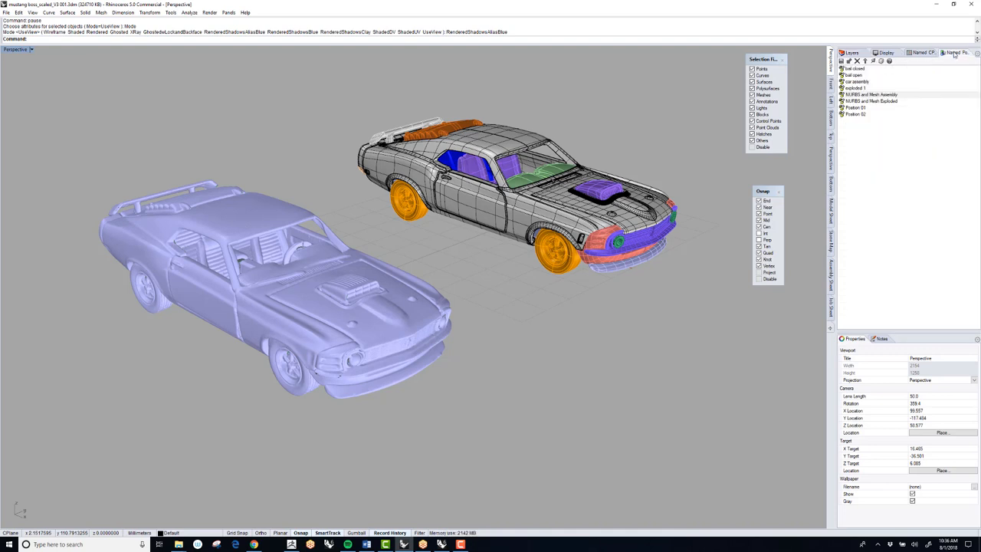
mouse_move(886, 104)
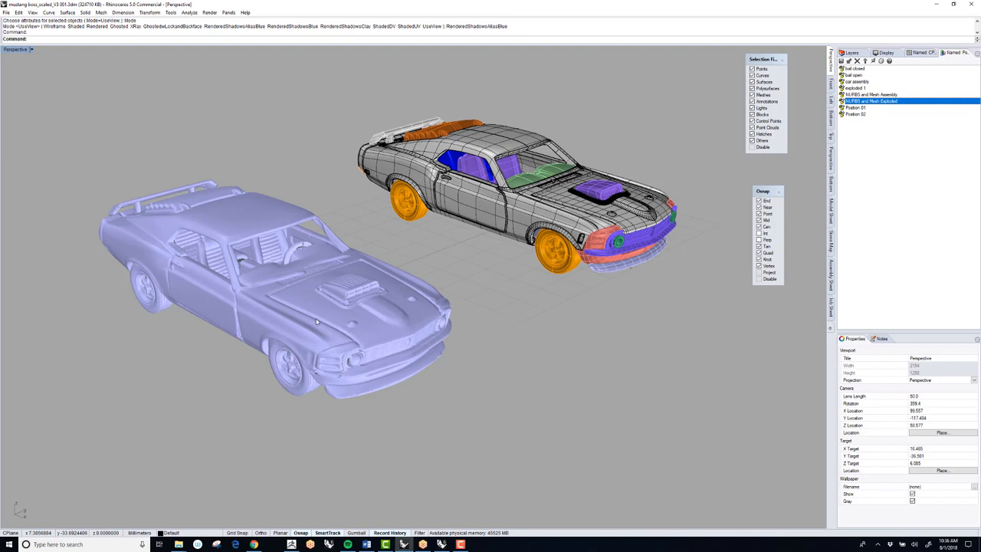
mouse_move(488, 304)
type("HH")
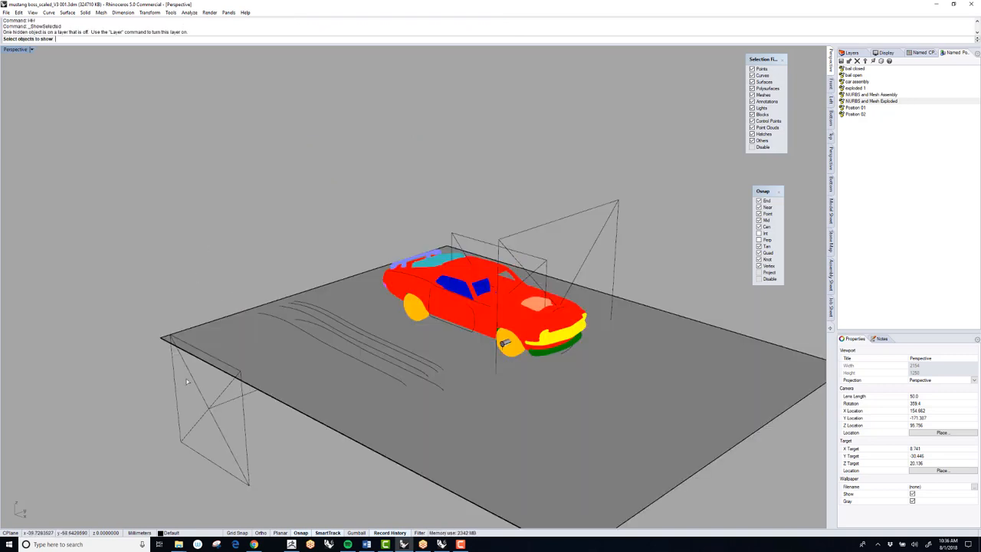
Step: Restore the 'NURBS and Mesh Exploded' named position for both Mustang models
left_click(207, 413)
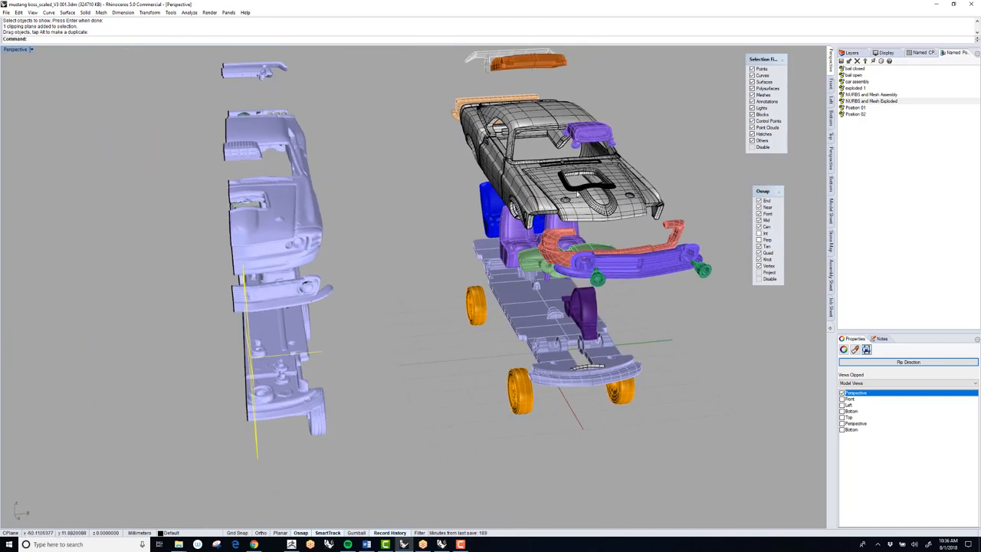
mouse_move(427, 232)
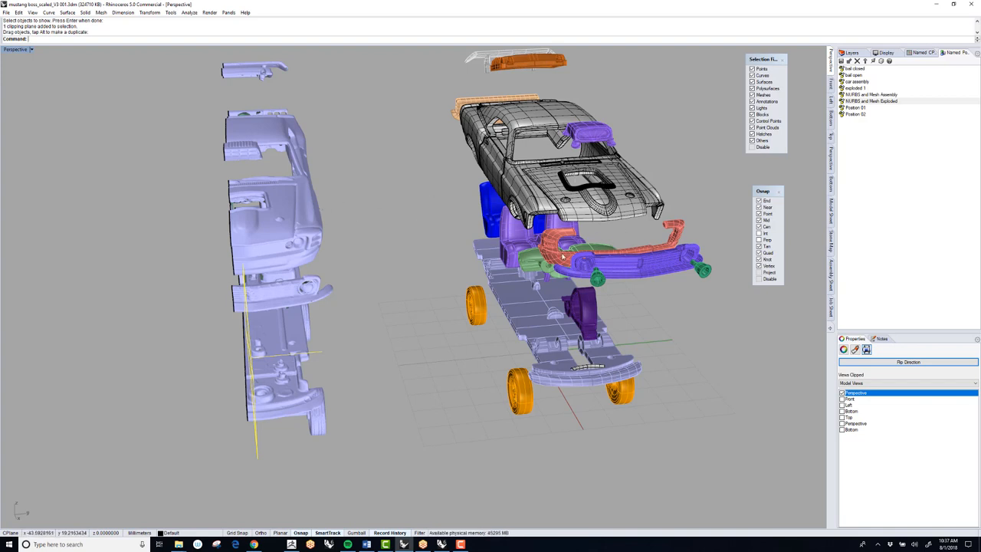
mouse_move(488, 296)
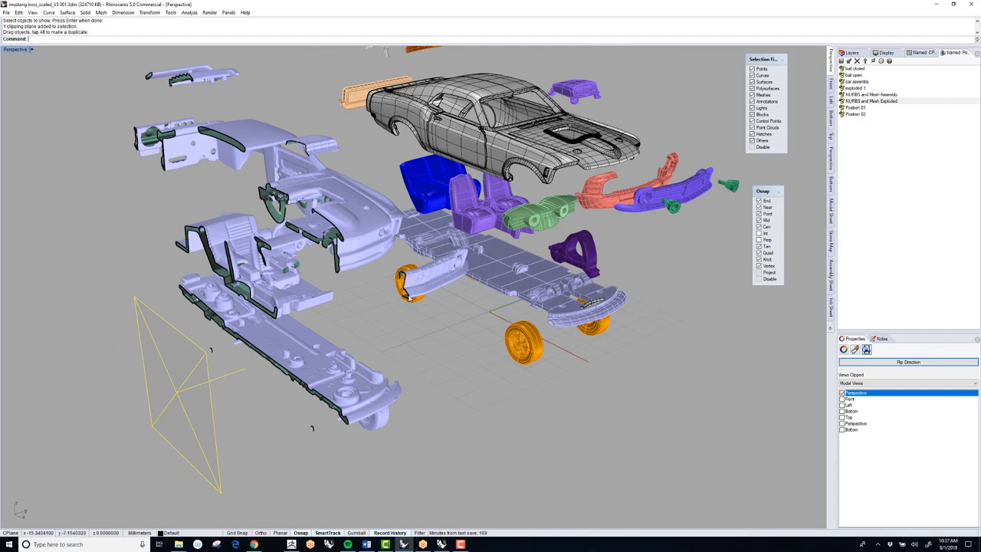
mouse_move(407, 323)
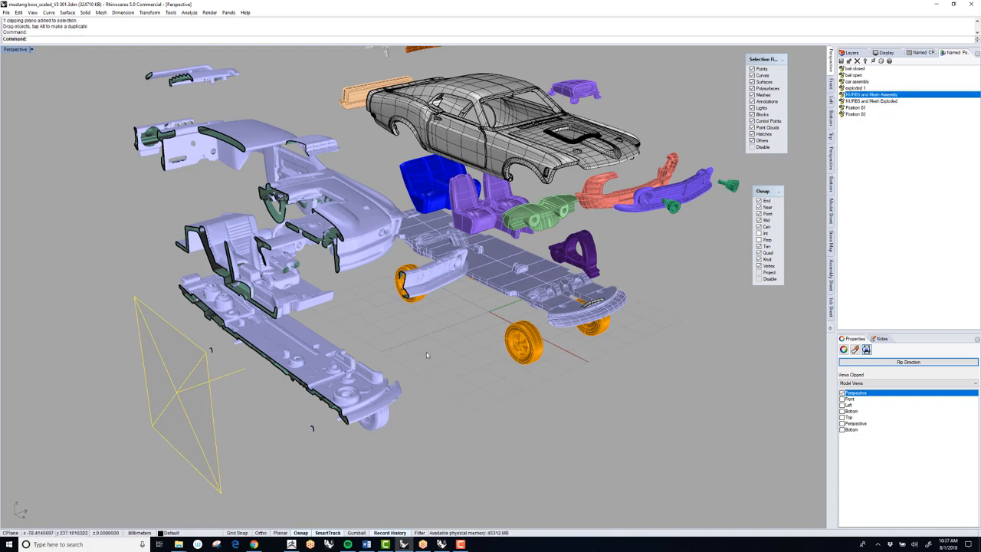
mouse_move(423, 368)
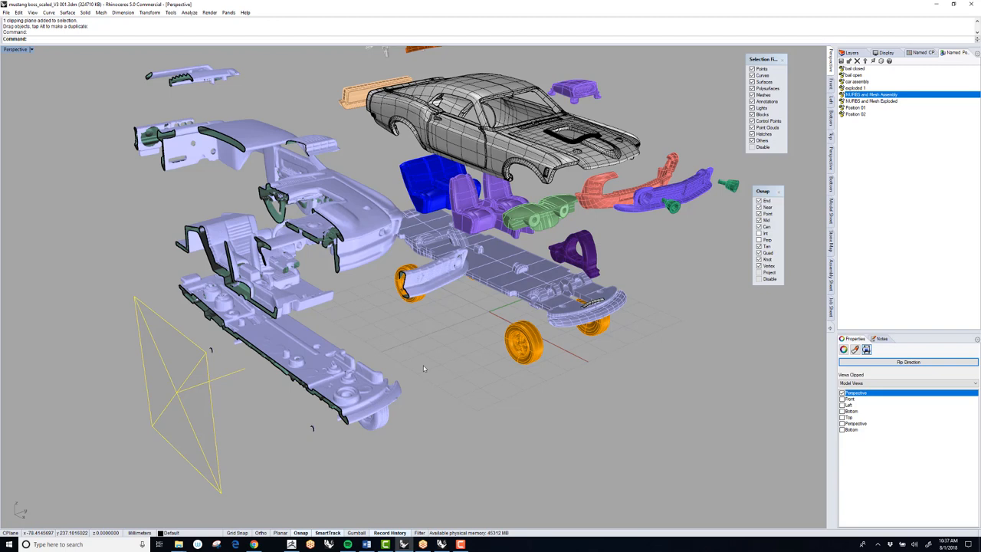
mouse_move(623, 196)
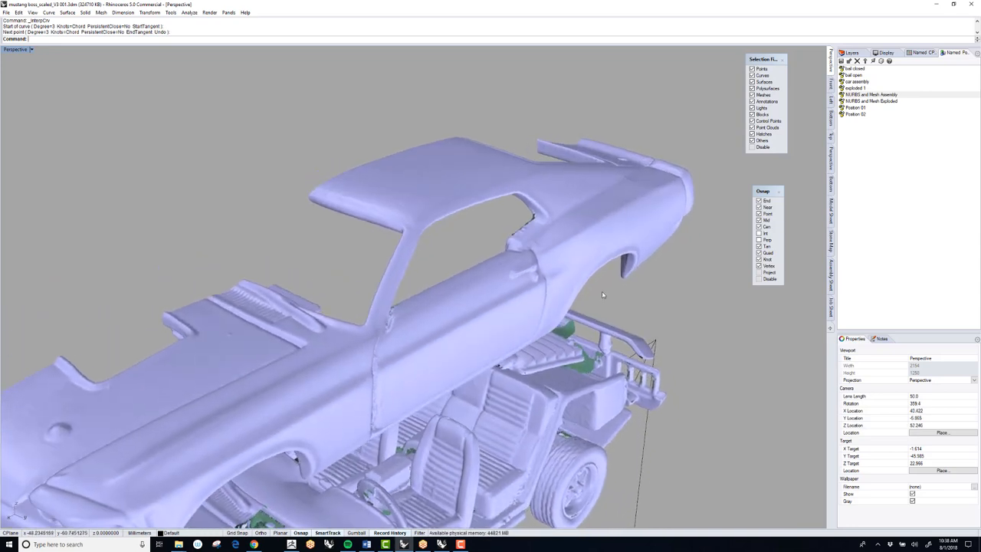
mouse_move(436, 40)
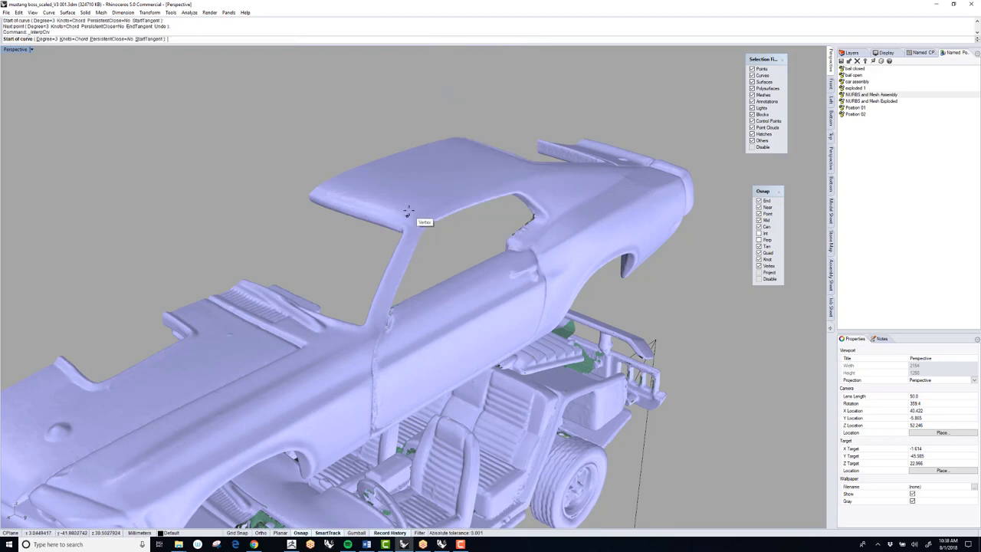
Step: Start the interpolated curve at a vertex on the scanned body's roof
left_click(459, 190)
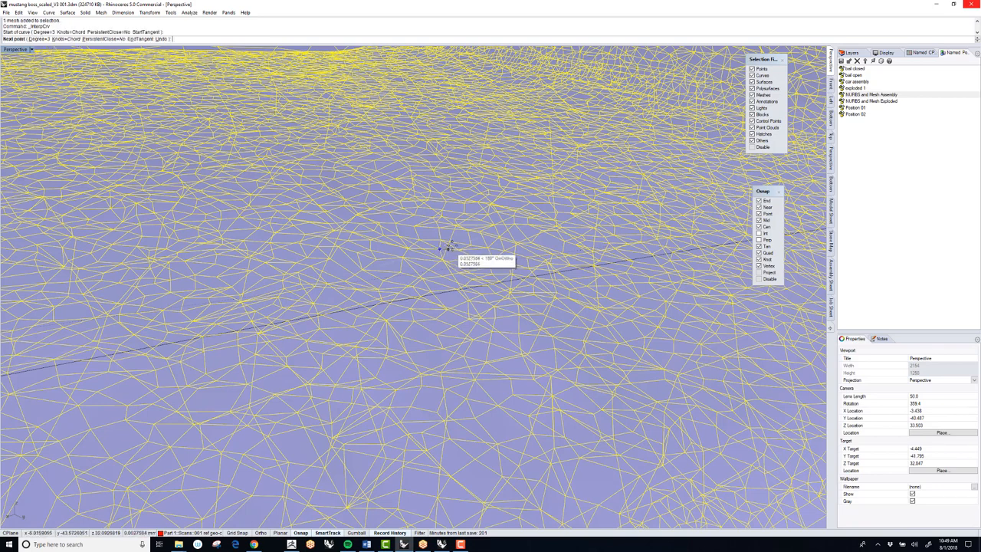
mouse_move(494, 224)
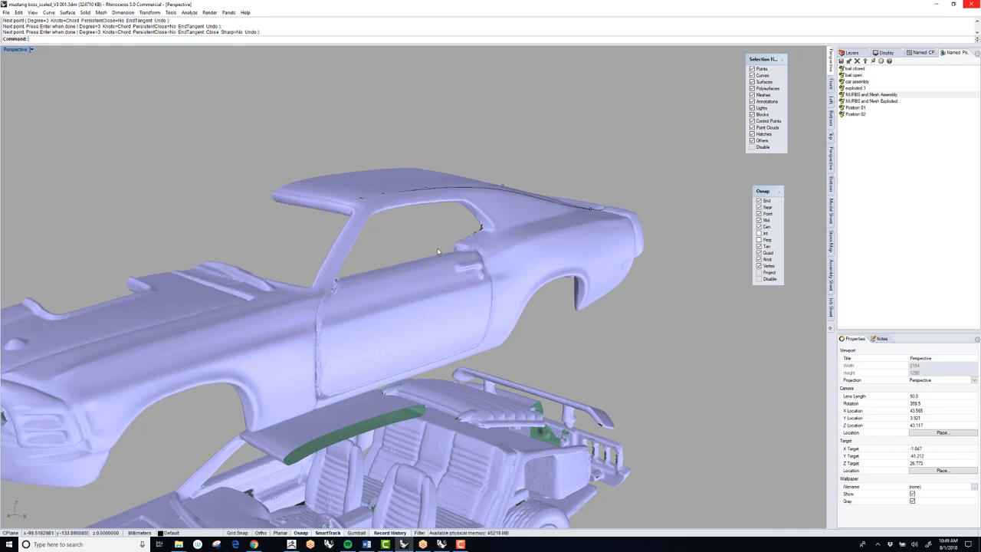
mouse_move(452, 274)
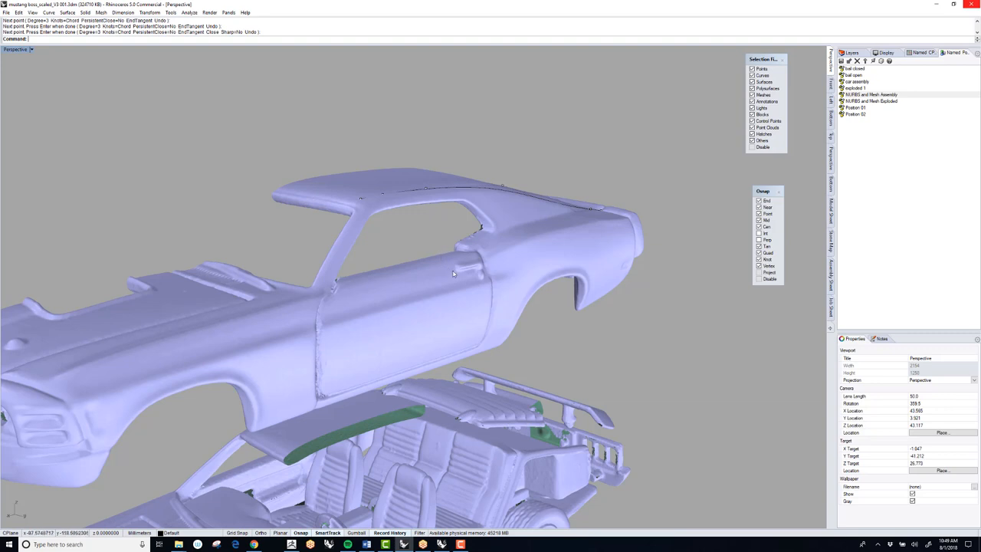
Step: Undo the roof curve, then orbit toward the car front and pick the hidden curves
key("ctrl+z")
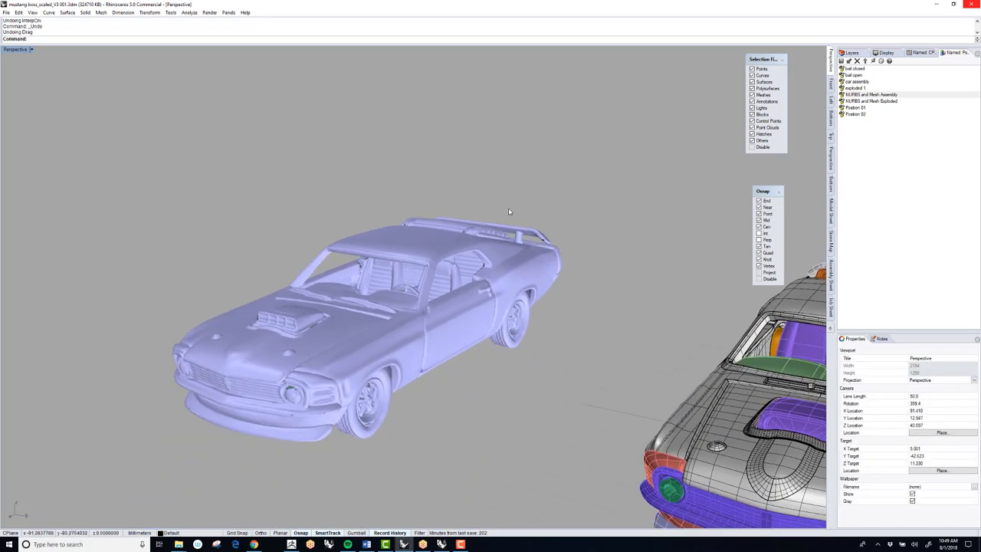
left_click_drag(508, 211, 523, 189)
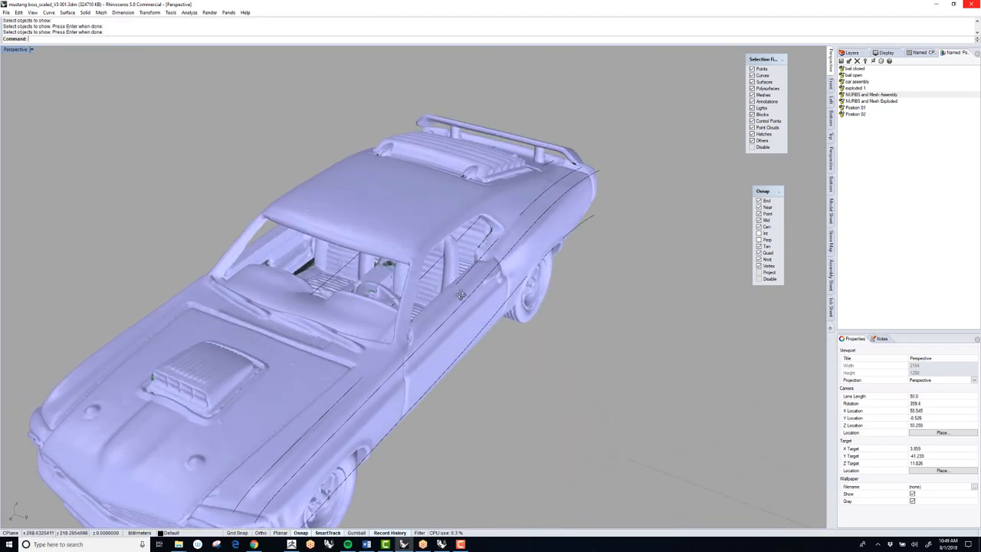
left_click_drag(460, 295, 414, 375)
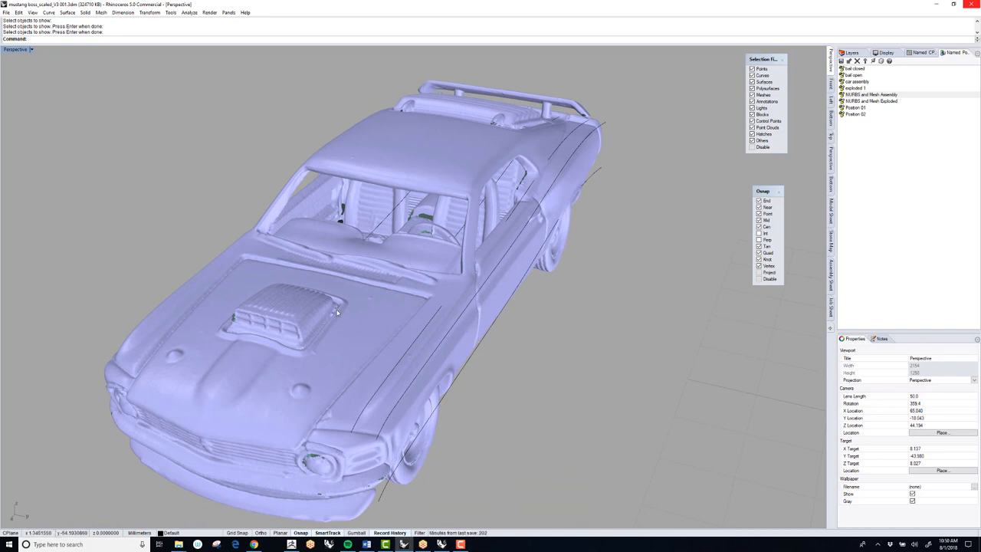
left_click(364, 272)
type("LO")
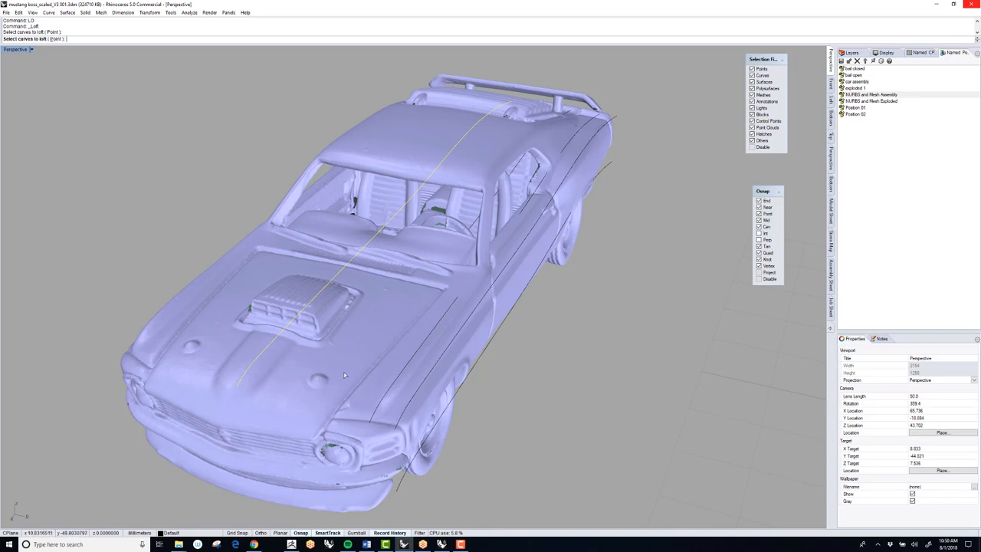
Step: Pick the remaining curve and accept Loft Options to create the hood-and-fender surface
left_click(393, 388)
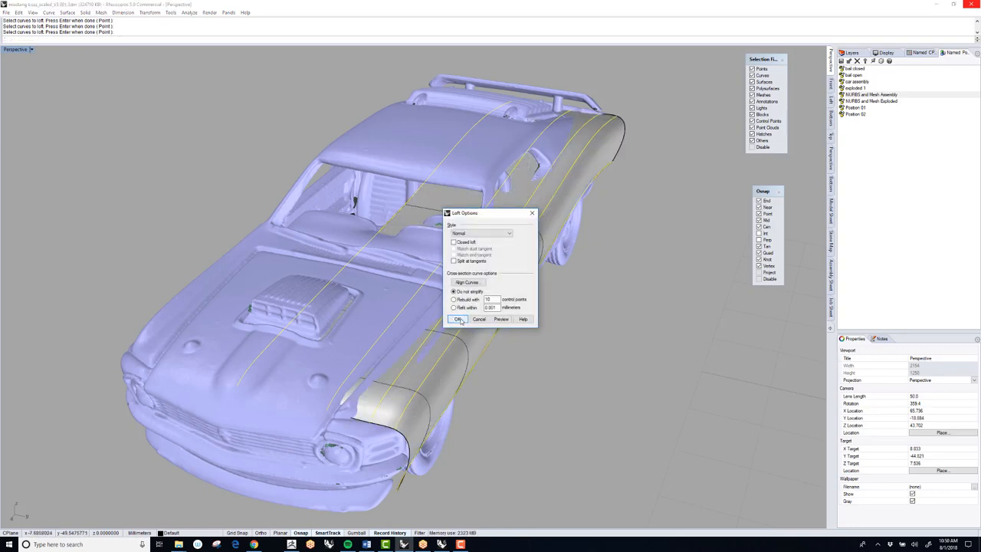
left_click(458, 319)
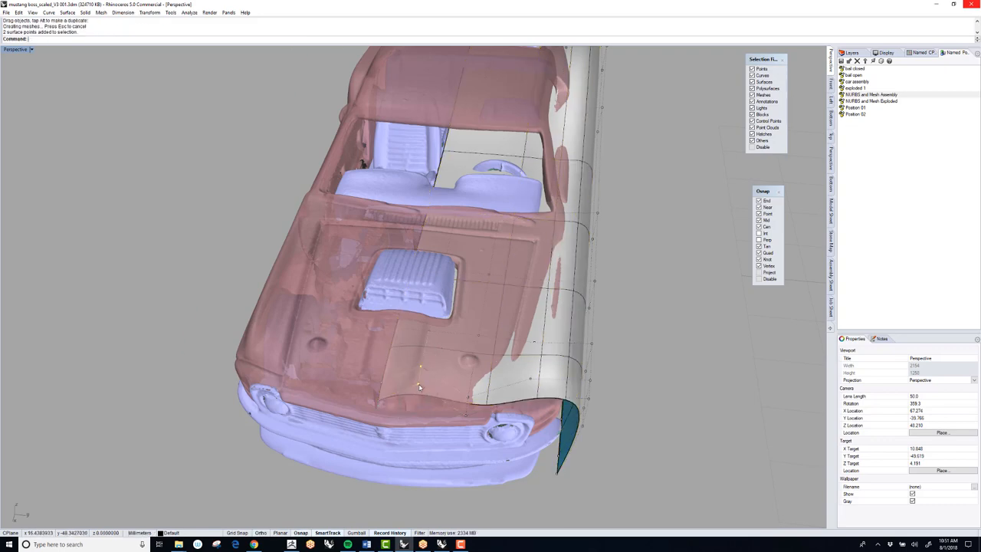
Step: Orbit to the front, drag model parts with the gumball, and undo the accidental move
left_click_drag(419, 387, 479, 371)
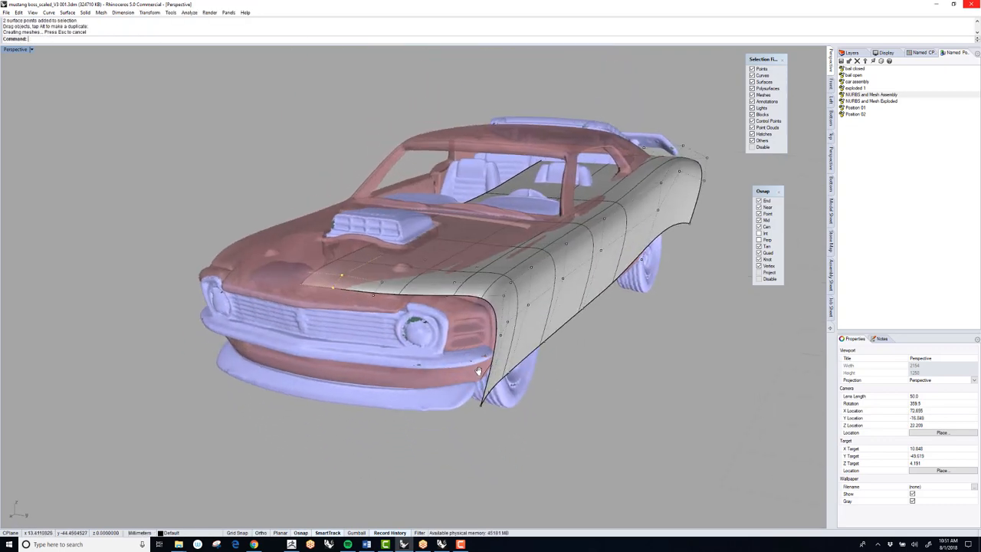
left_click_drag(479, 372, 433, 317)
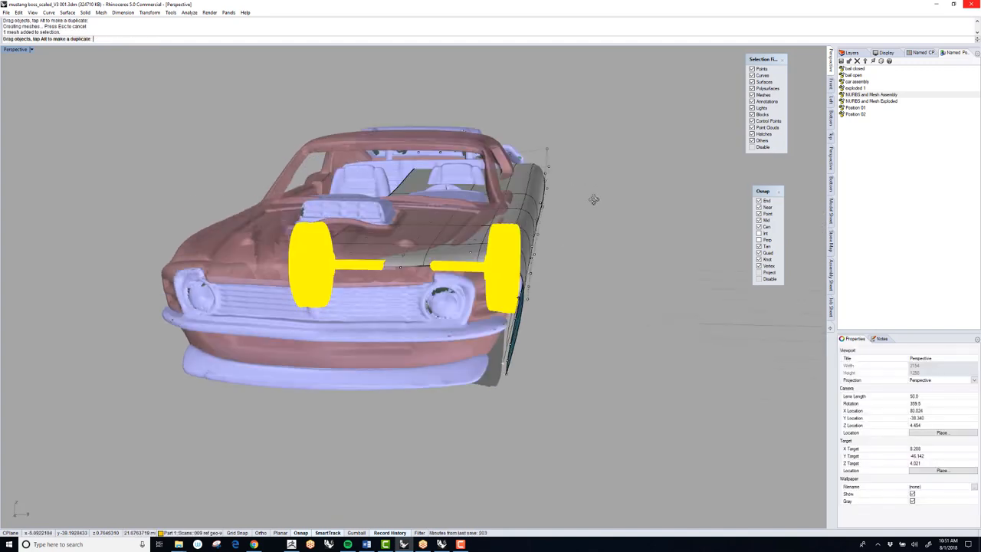
left_click_drag(402, 265, 537, 187)
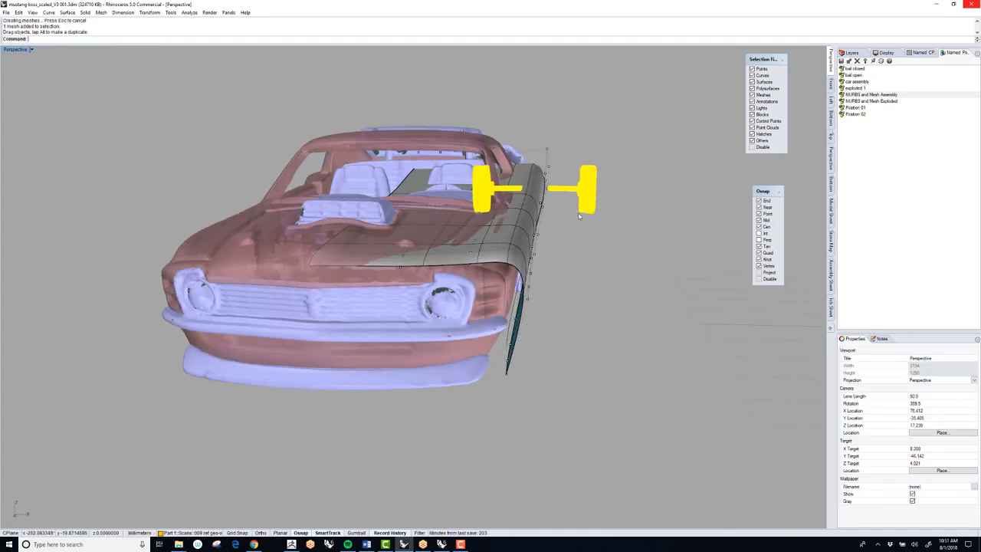
key("ctrl+z")
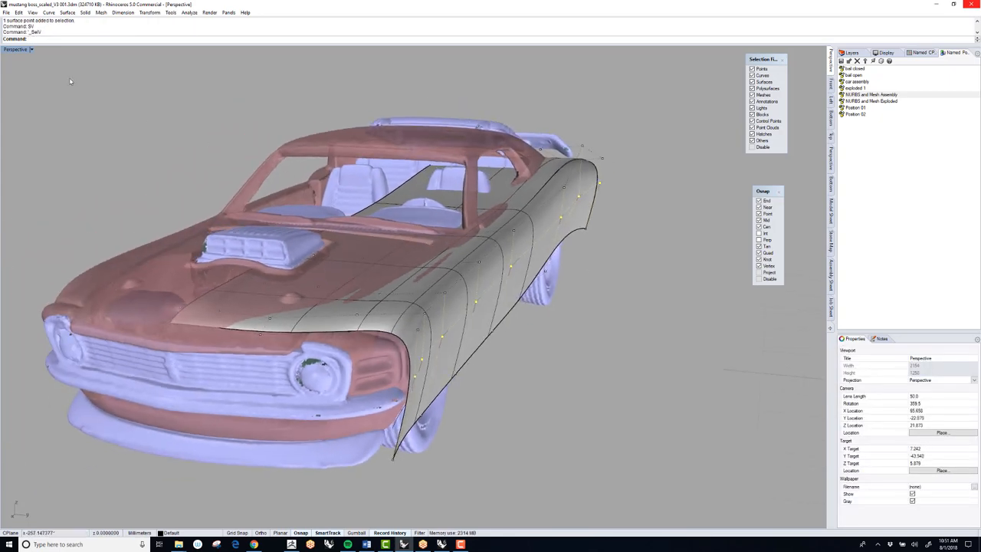
Step: Preview the surface in Shaded-UV, return to Shaded-DV, and insert a knot line
left_click(15, 49)
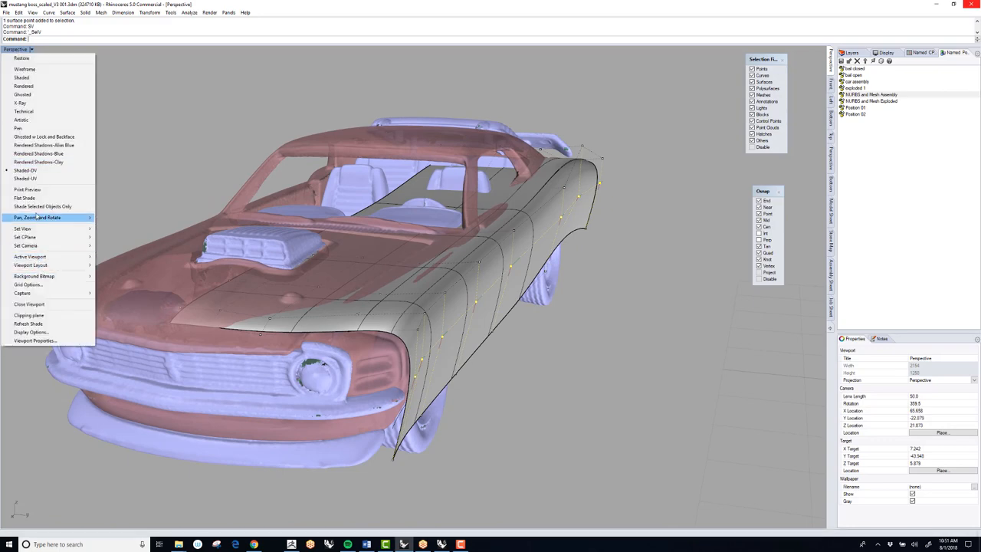
left_click(25, 178)
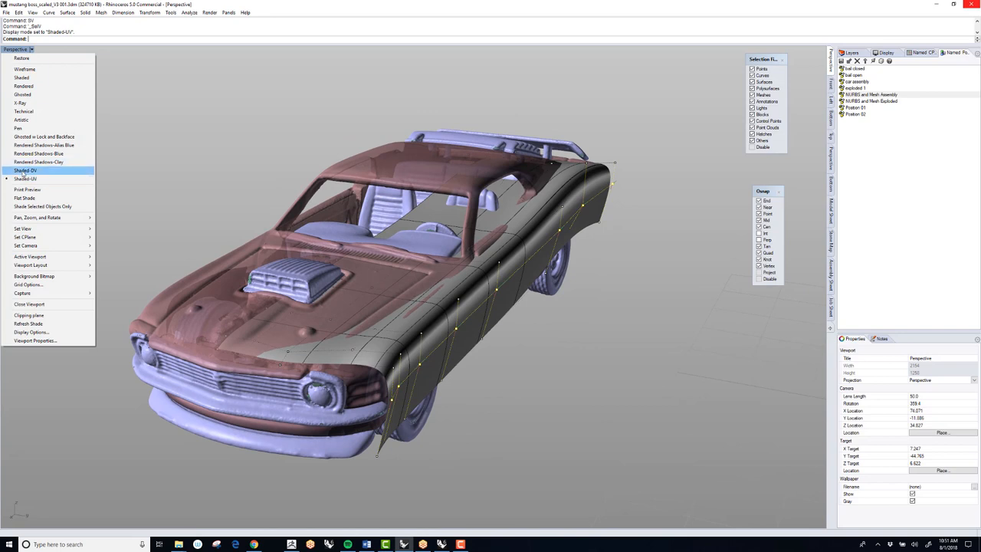
left_click(25, 170)
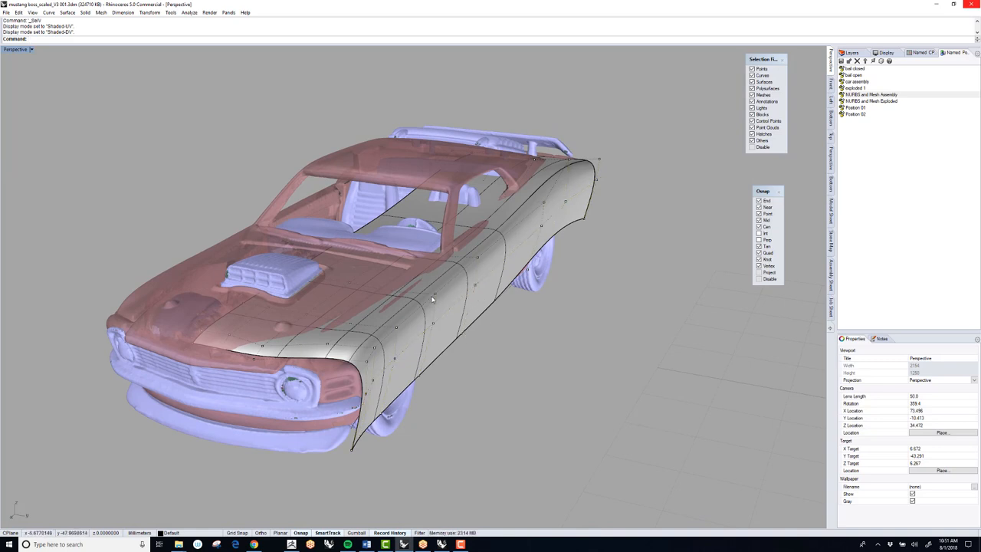
left_click(433, 297)
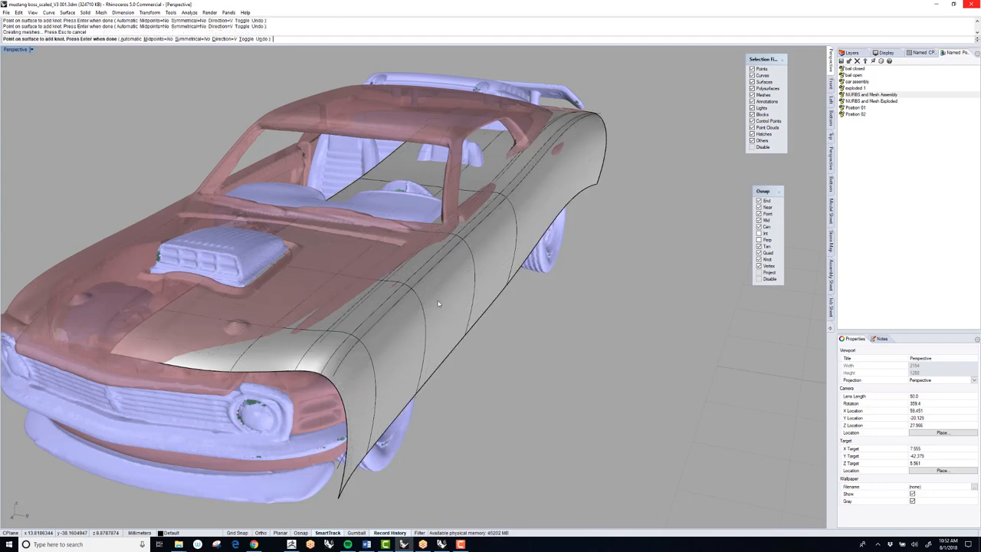
left_click(420, 285)
type("H")
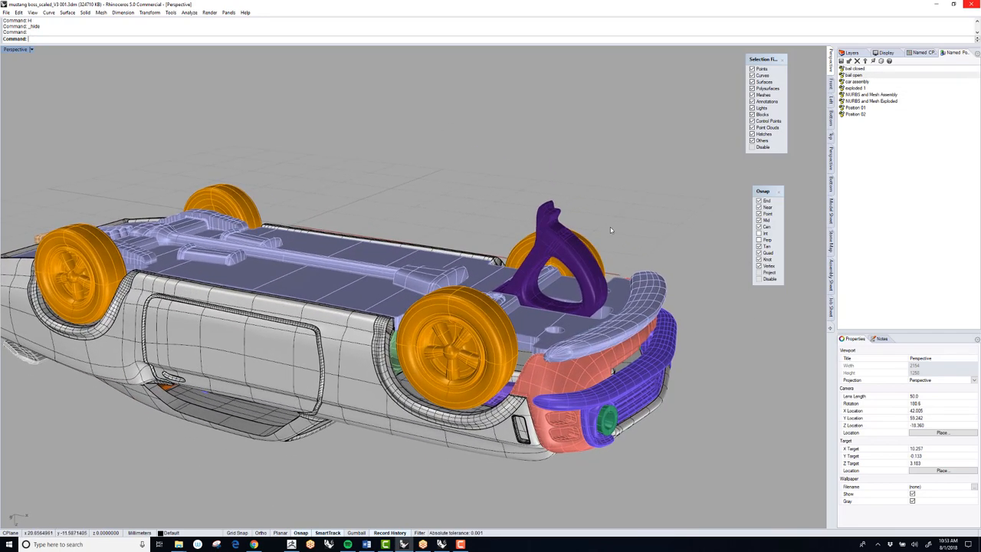
mouse_move(663, 185)
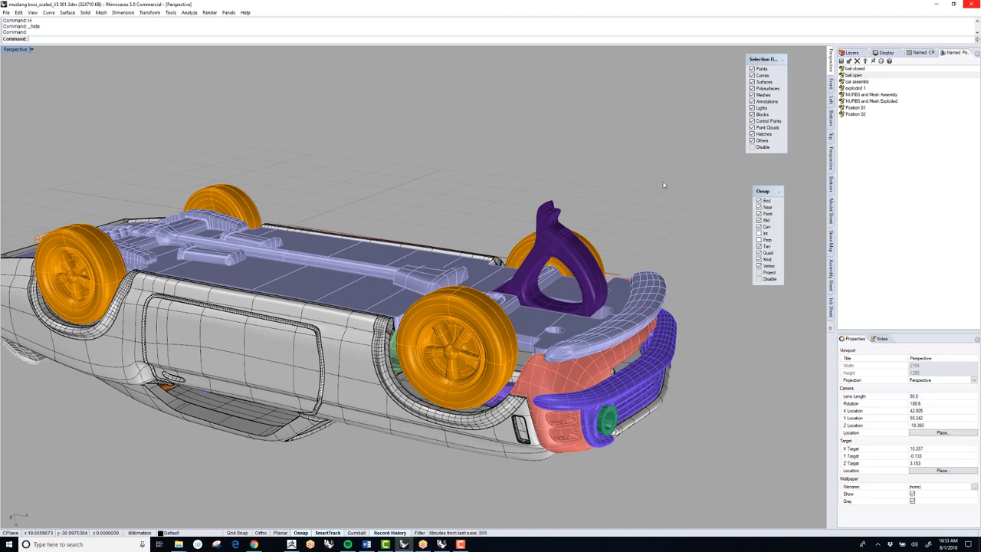
mouse_move(668, 184)
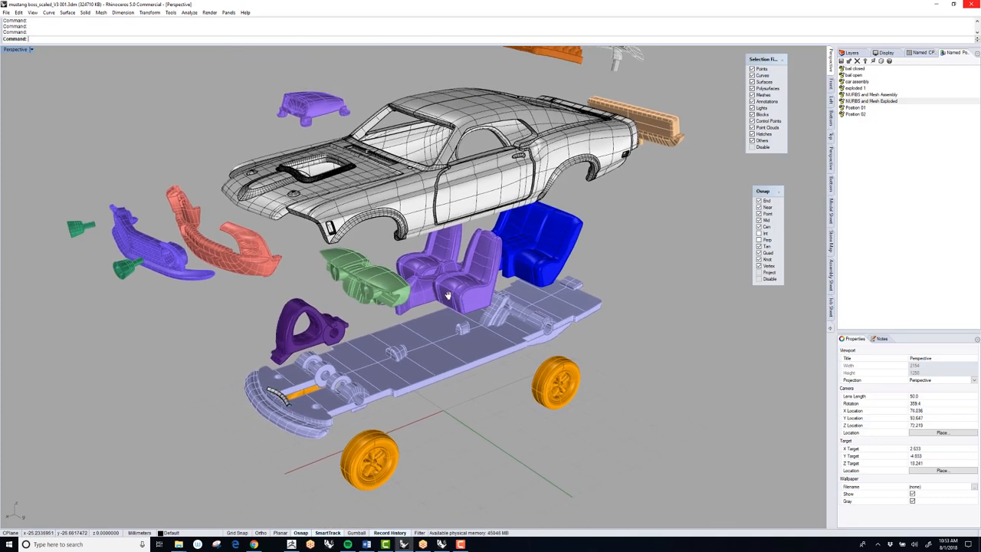
Step: Rotate the Perspective view around the exploded NURBS Mustang parts
left_click_drag(460, 307, 460, 321)
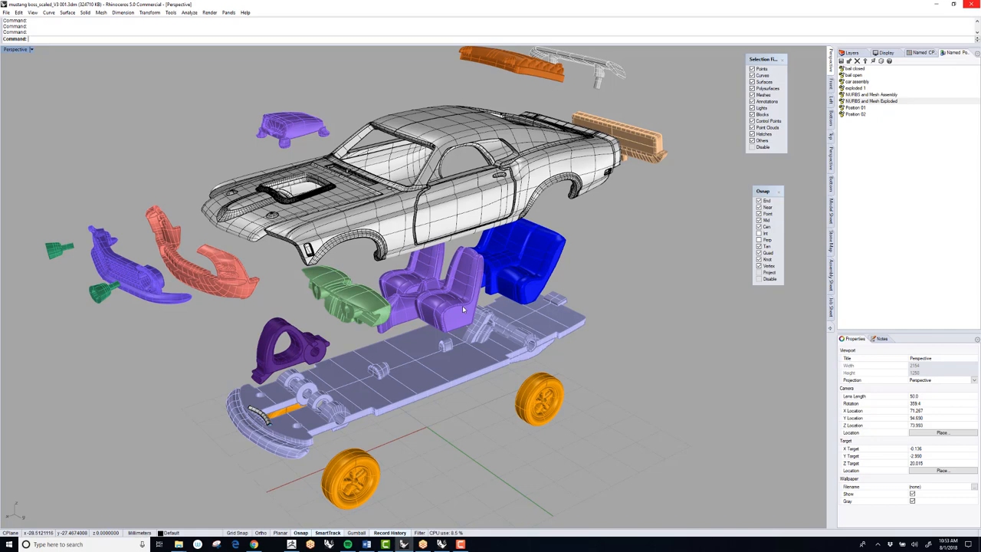
mouse_move(460, 306)
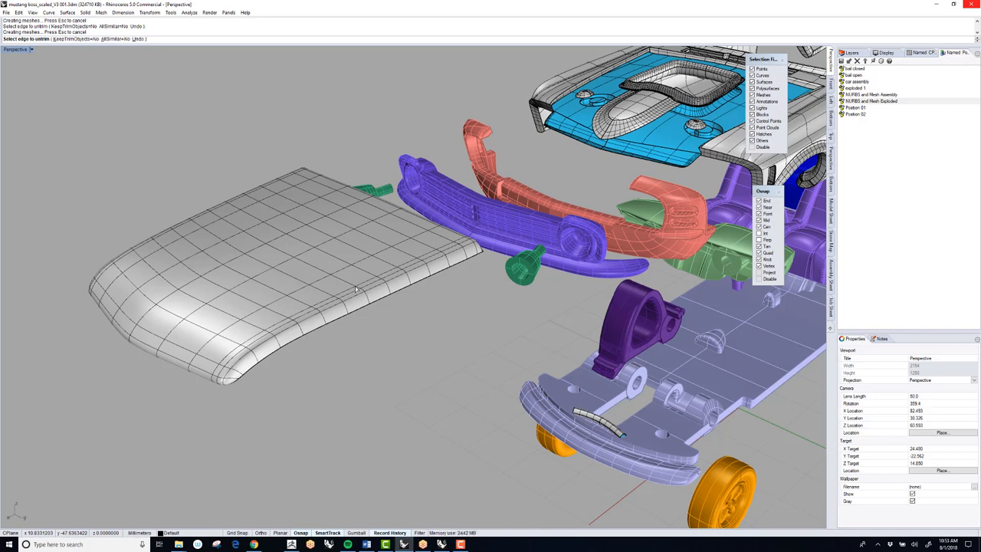
mouse_move(355, 286)
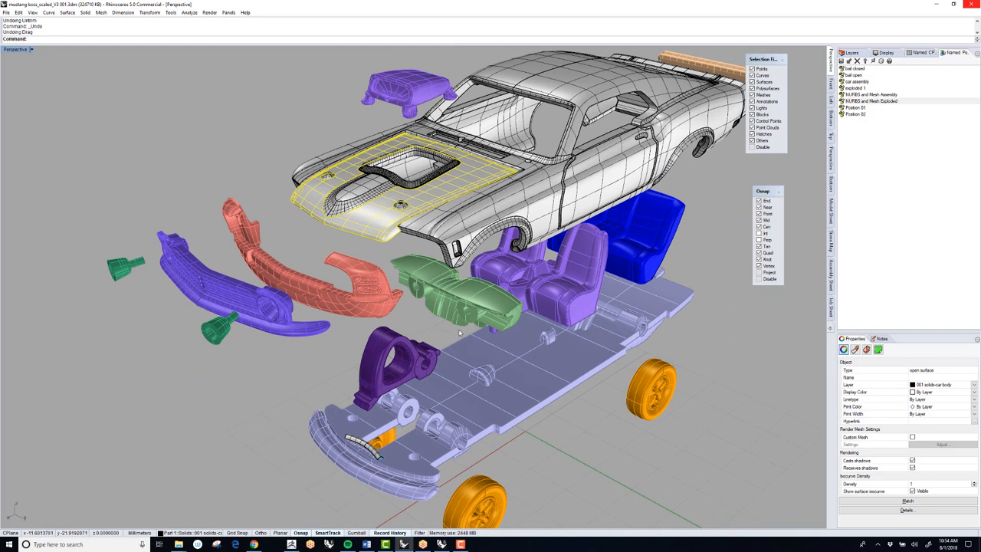
mouse_move(458, 333)
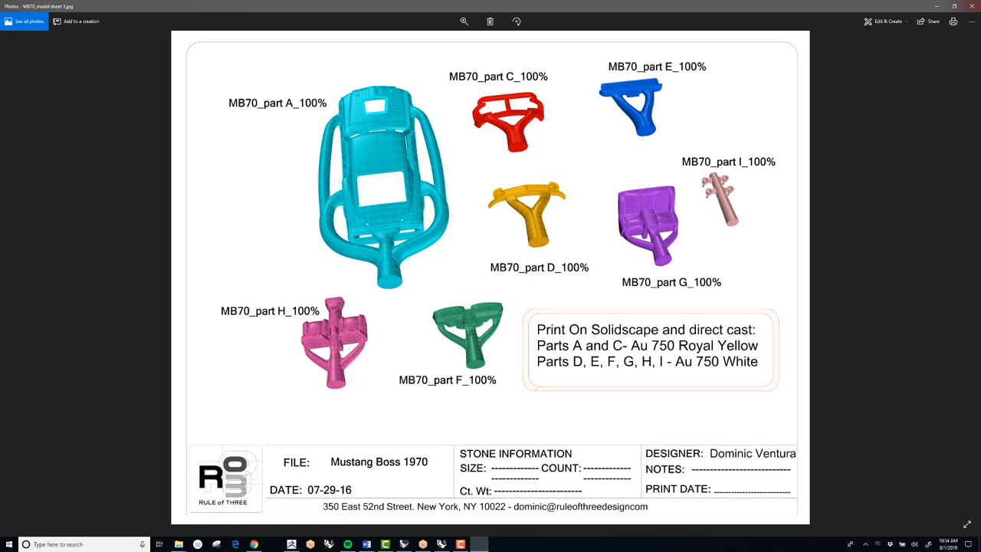
Step: Advance through Model Sheet 2 to the photo of the cast car parts
left_click(961, 283)
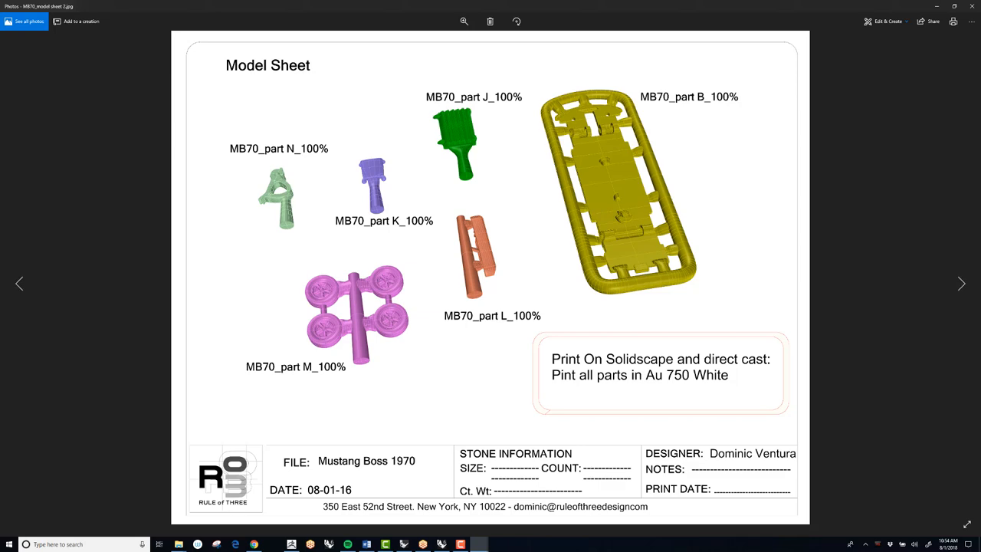
left_click(962, 283)
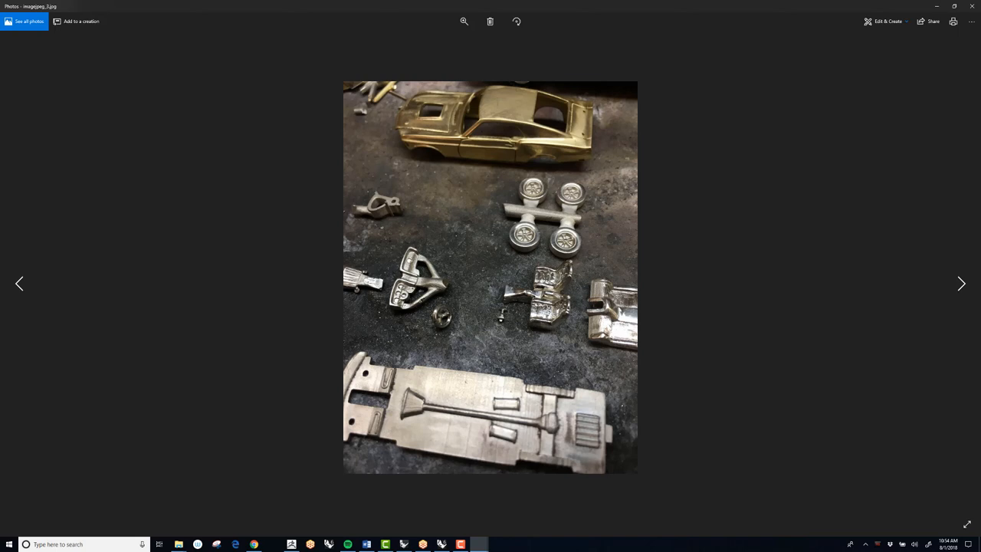
mouse_move(422, 414)
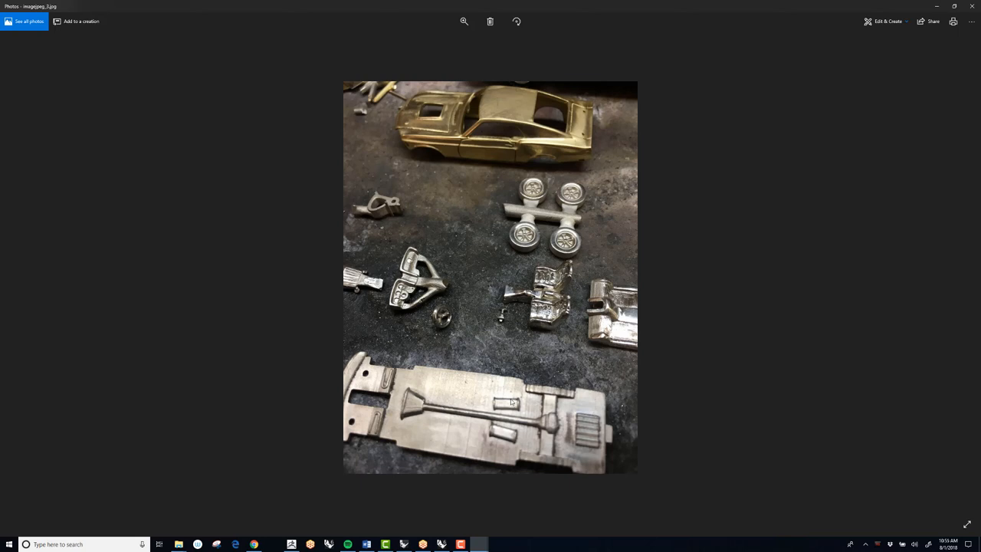
mouse_move(429, 352)
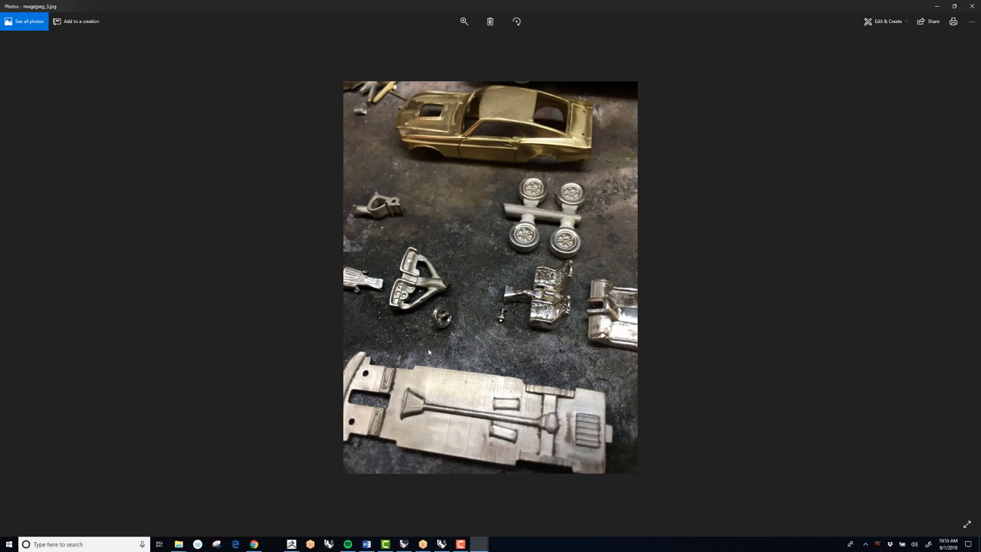
mouse_move(503, 318)
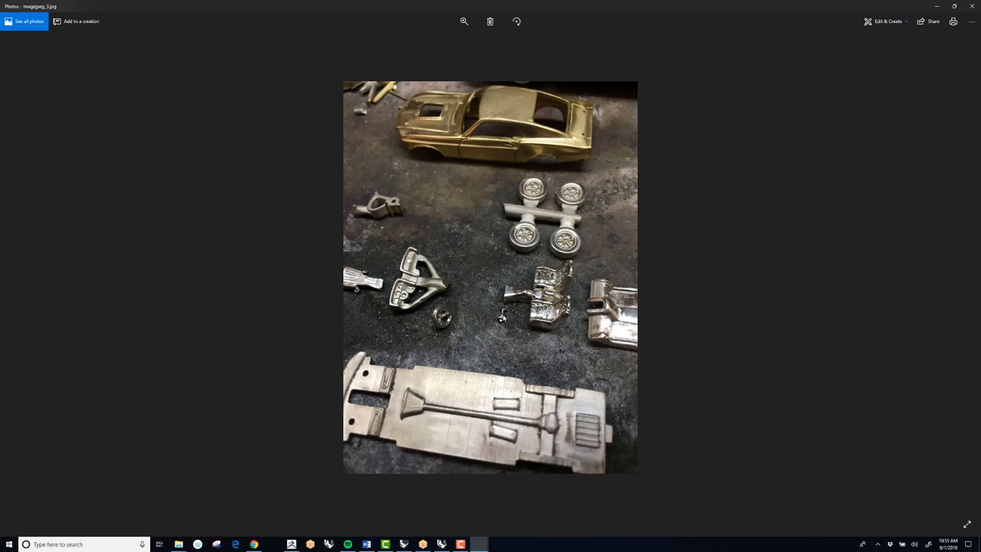
mouse_move(508, 305)
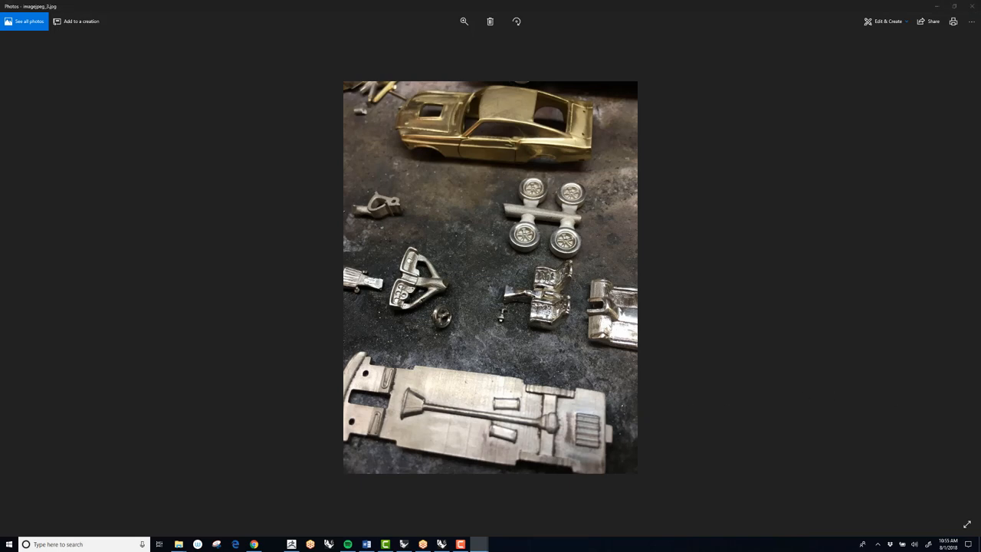
Step: Advance to the photo of the finished gold Mustang's underside
left_click(961, 283)
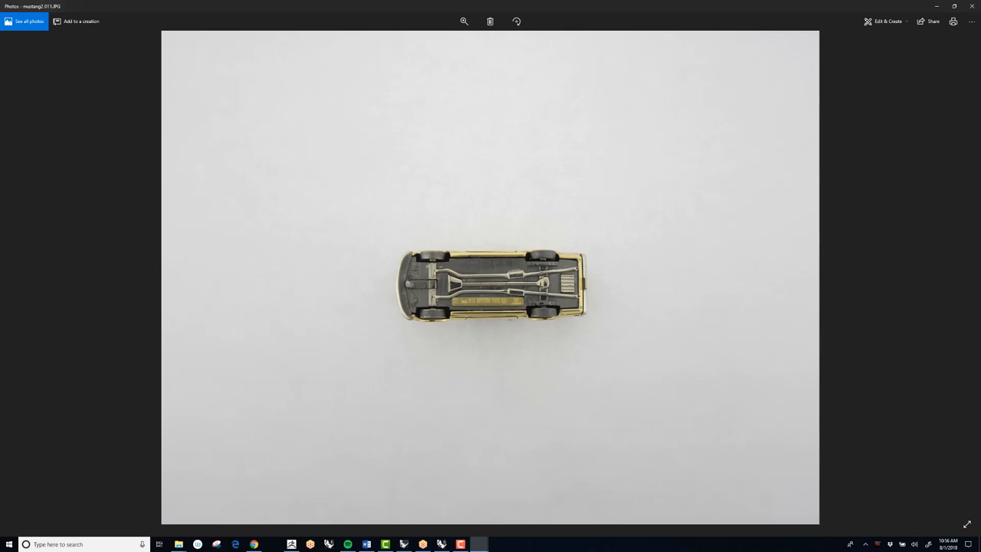
Step: Toggle the photo zoom control, then return to the exploded Mustang in Rhino
left_click(463, 21)
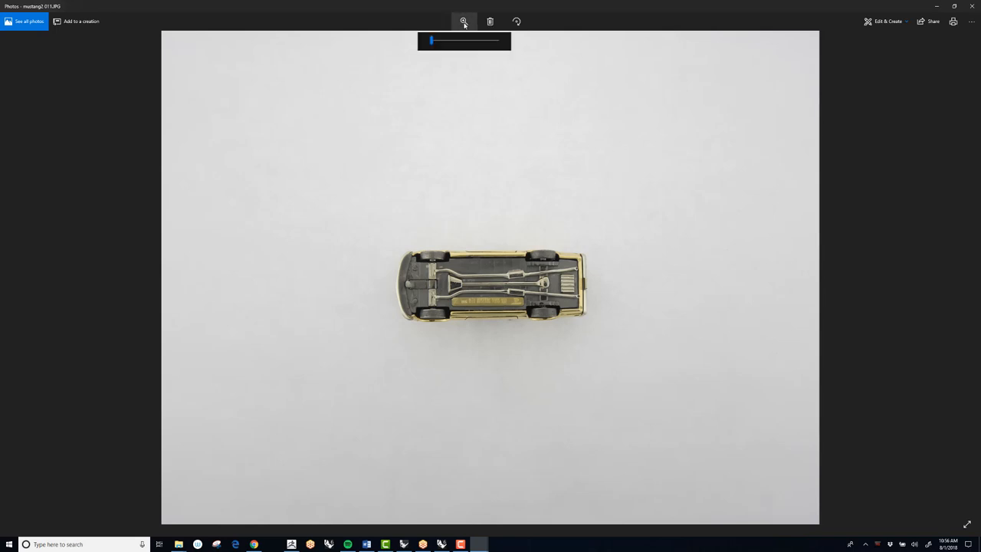
left_click(464, 21)
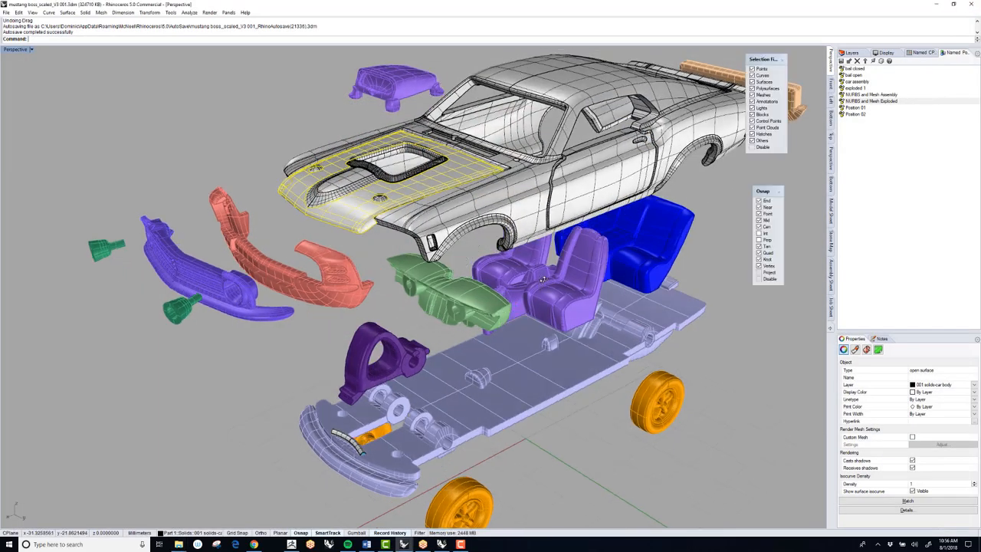
Step: Orbit the Perspective view and undo back to the assembled Mustang
left_click_drag(537, 276, 460, 306)
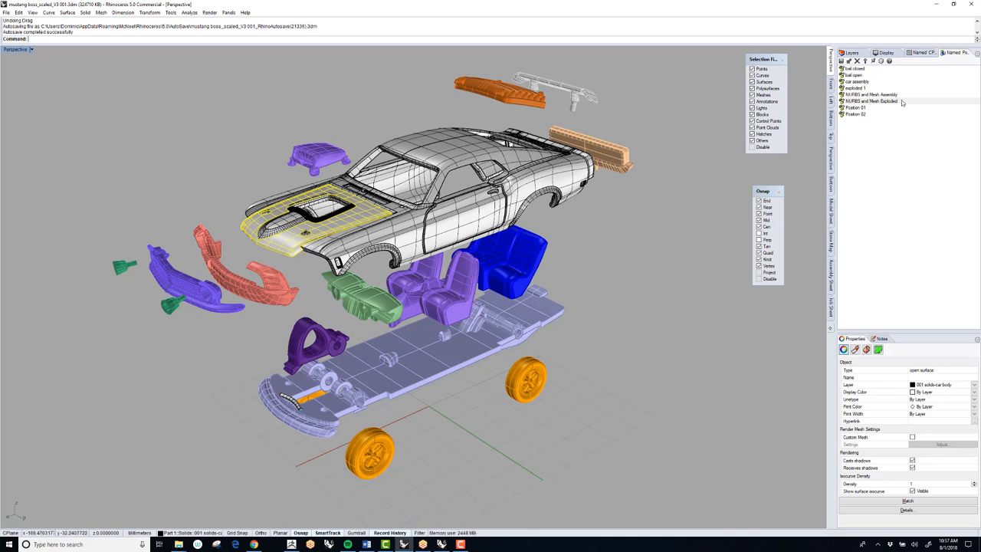
key("ctrl+z")
type("HH")
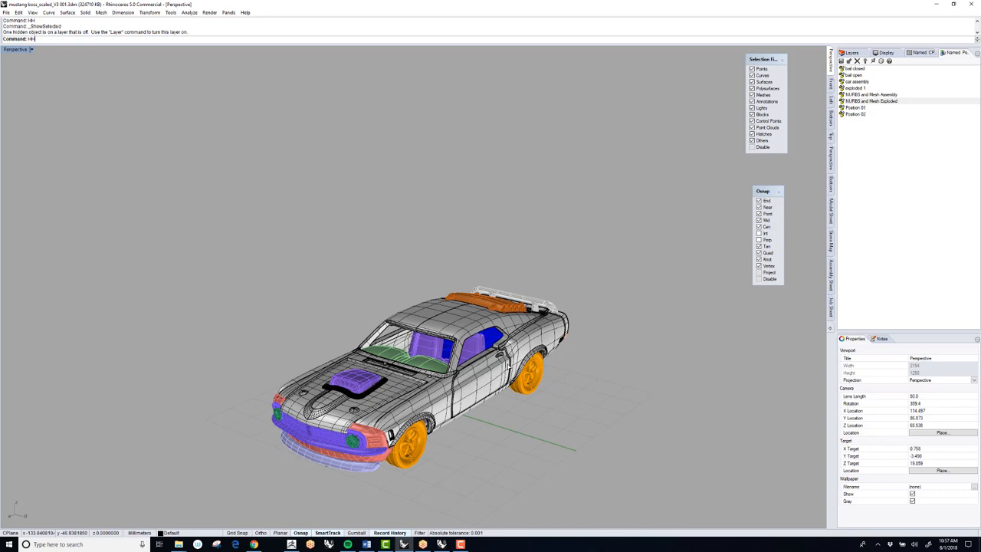
mouse_move(488, 383)
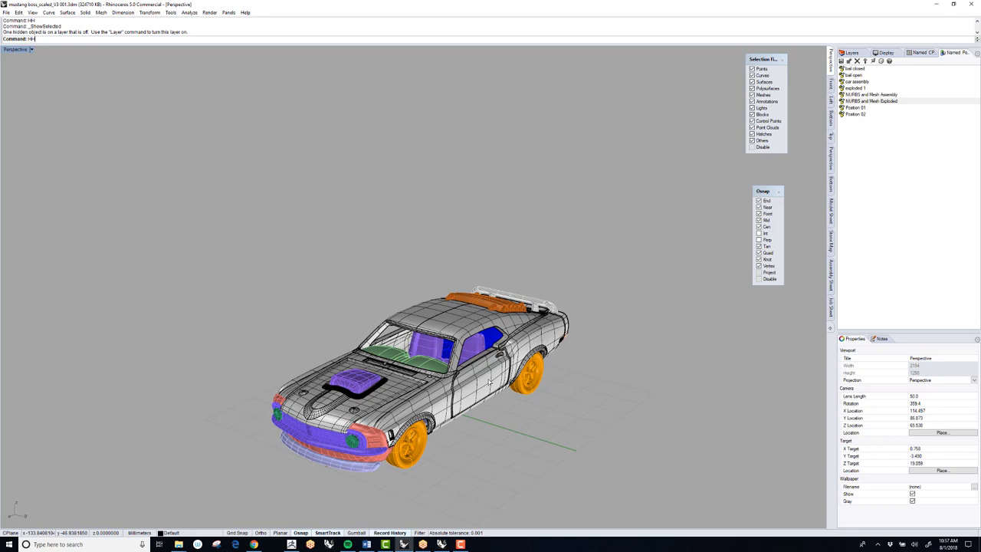
mouse_move(611, 300)
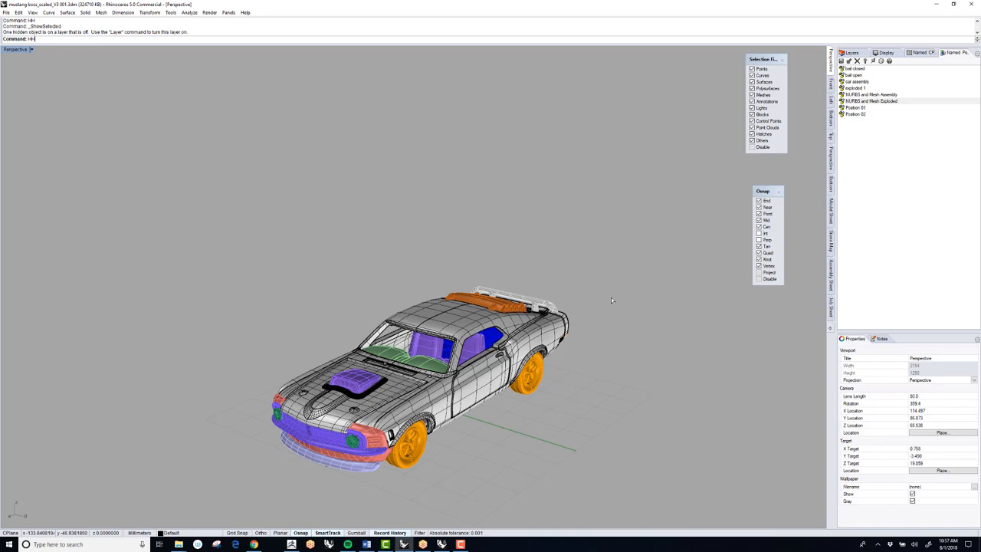
mouse_move(617, 312)
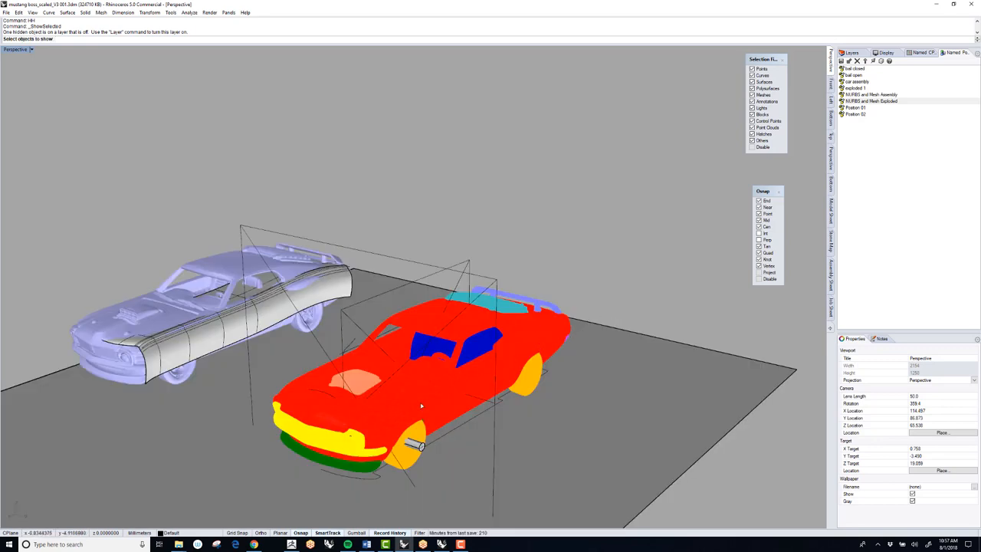
mouse_move(461, 386)
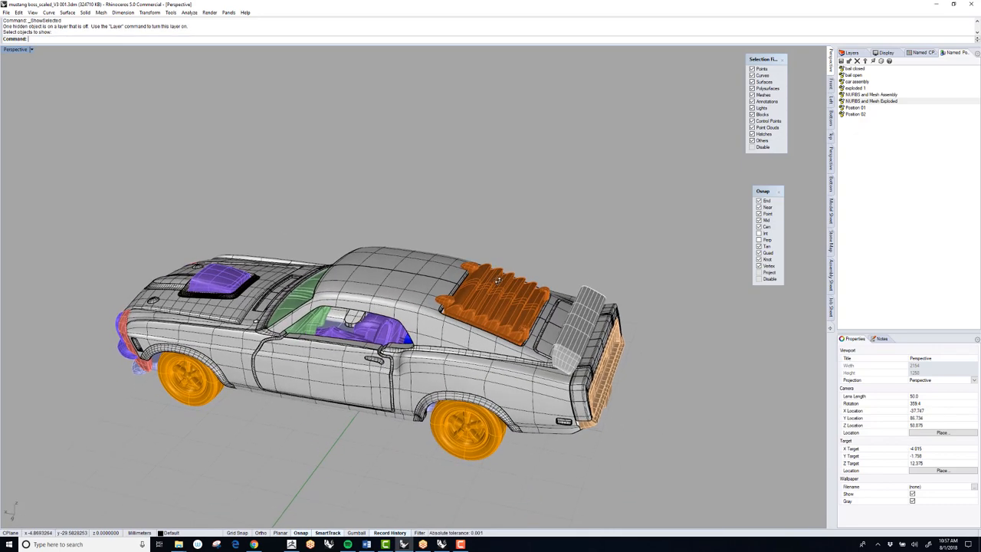
Step: Orbit the assembled Mustang to inspect its front end and side
left_click_drag(498, 307, 460, 260)
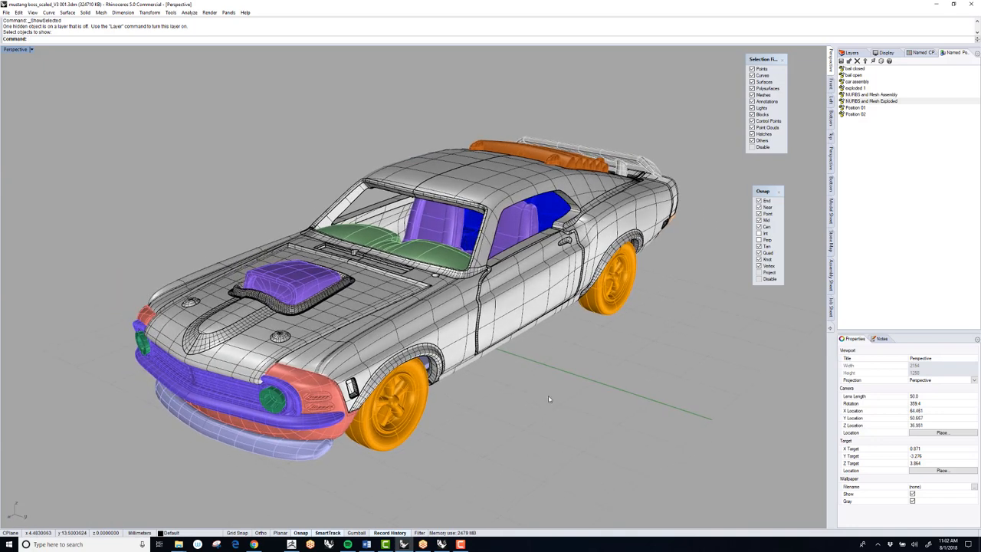
left_click_drag(549, 399, 527, 356)
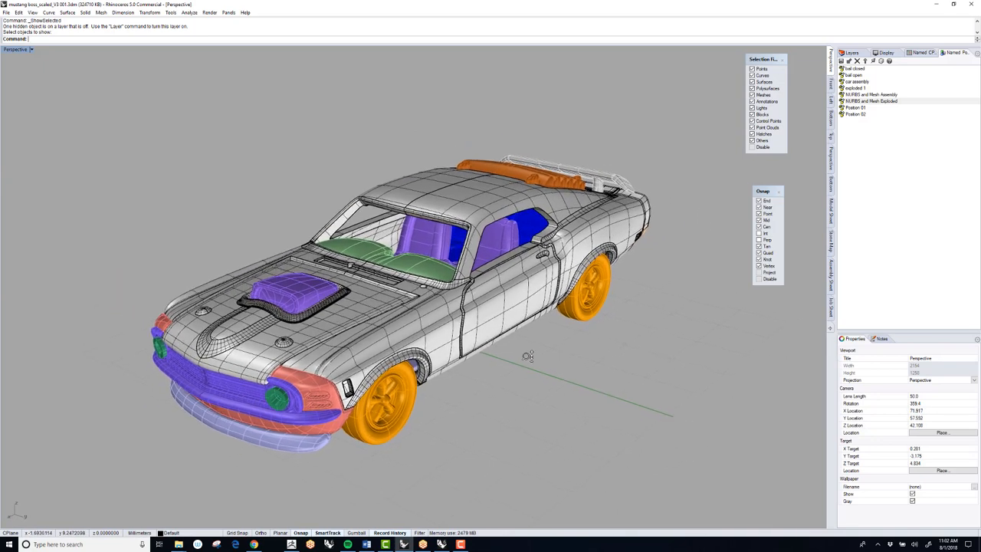
left_click_drag(528, 356, 528, 345)
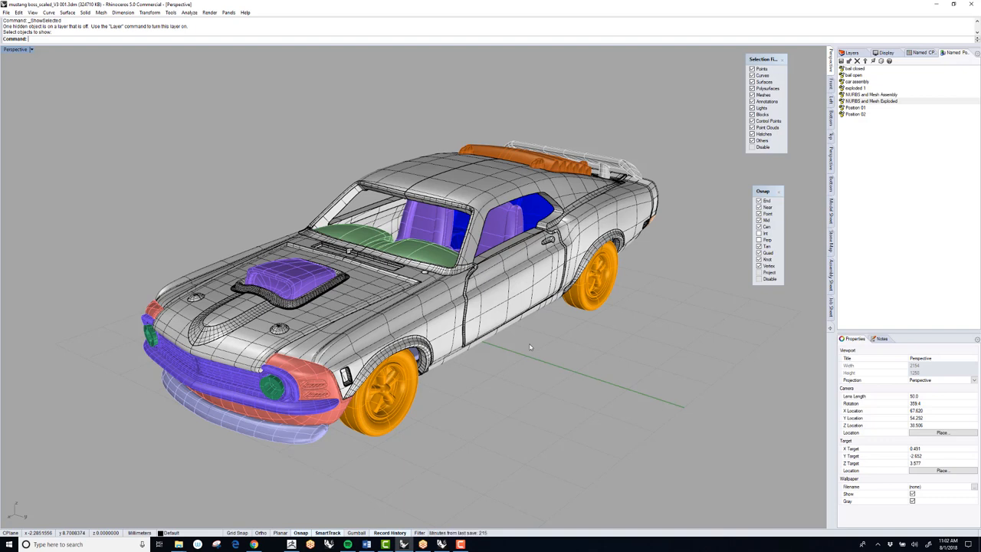
mouse_move(531, 346)
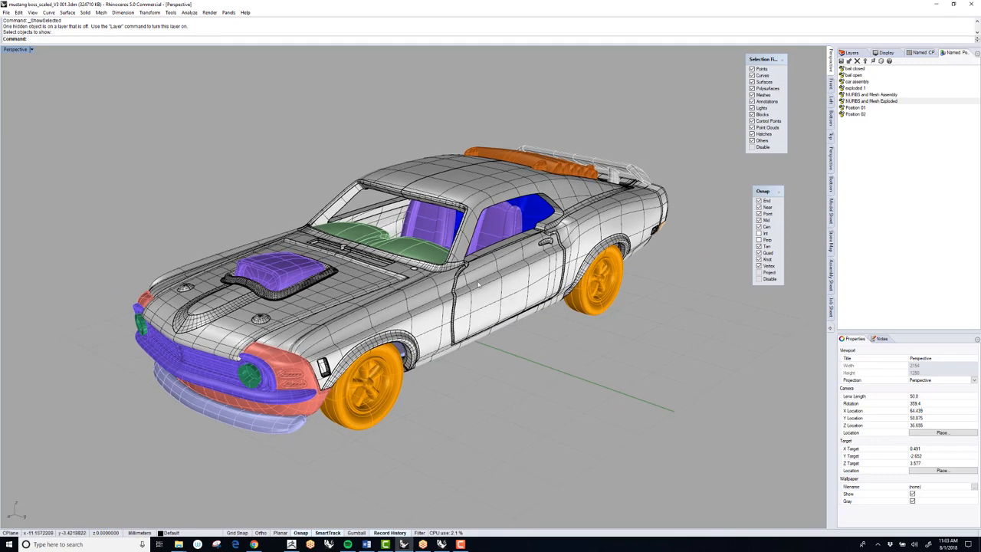
left_click_drag(475, 283, 529, 345)
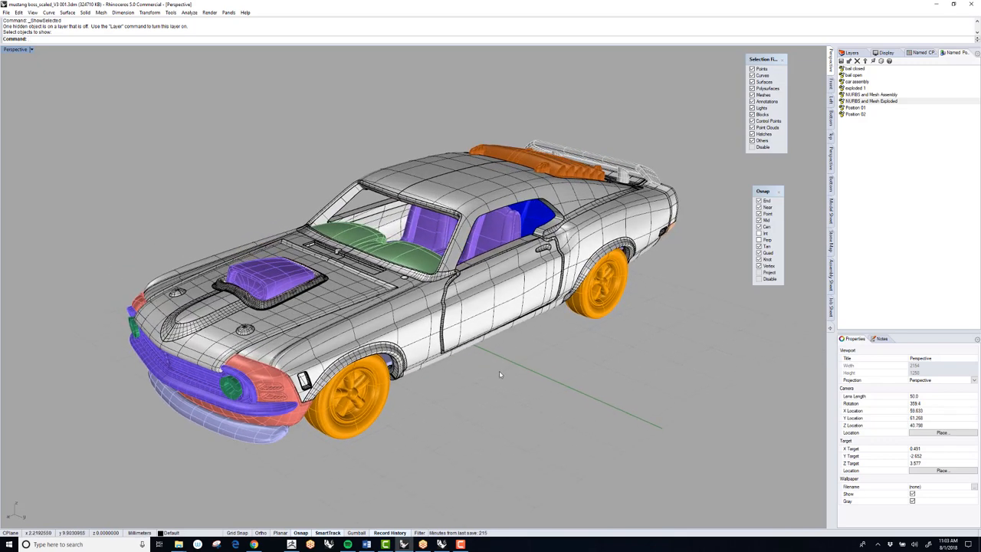
mouse_move(500, 363)
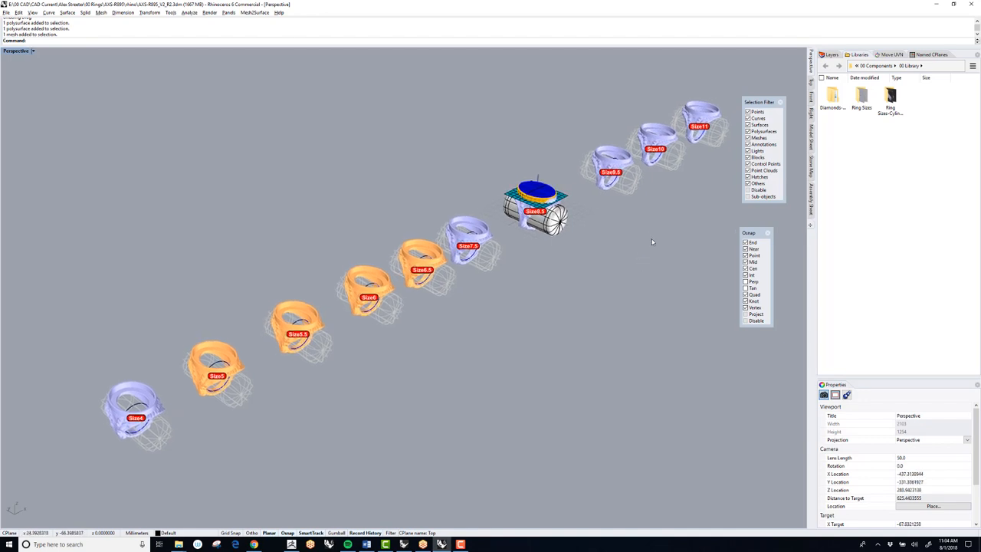
mouse_move(652, 227)
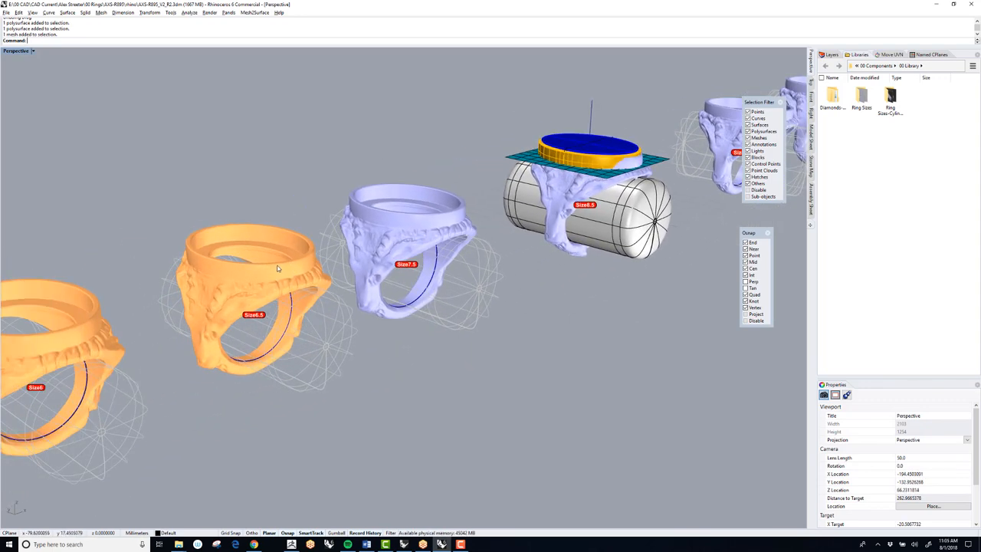
mouse_move(354, 272)
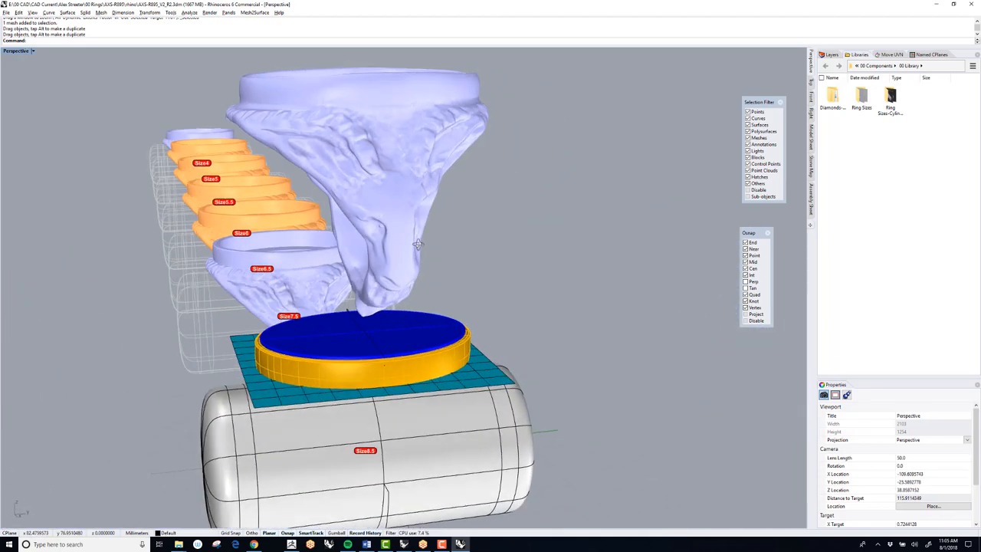
Step: Drag the Size8.5 ring above its mandrel and orbit around it
left_click_drag(418, 245, 502, 246)
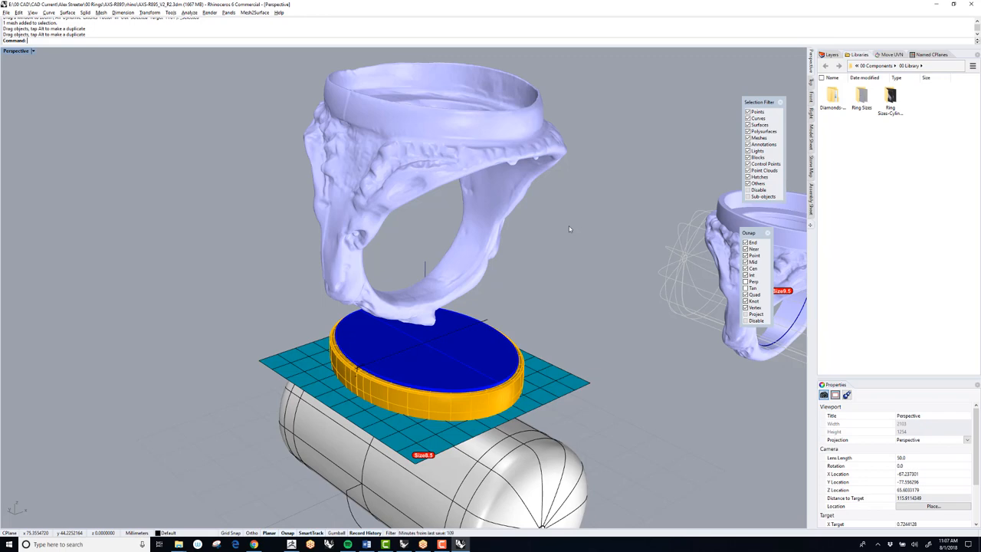
left_click_drag(570, 229, 515, 207)
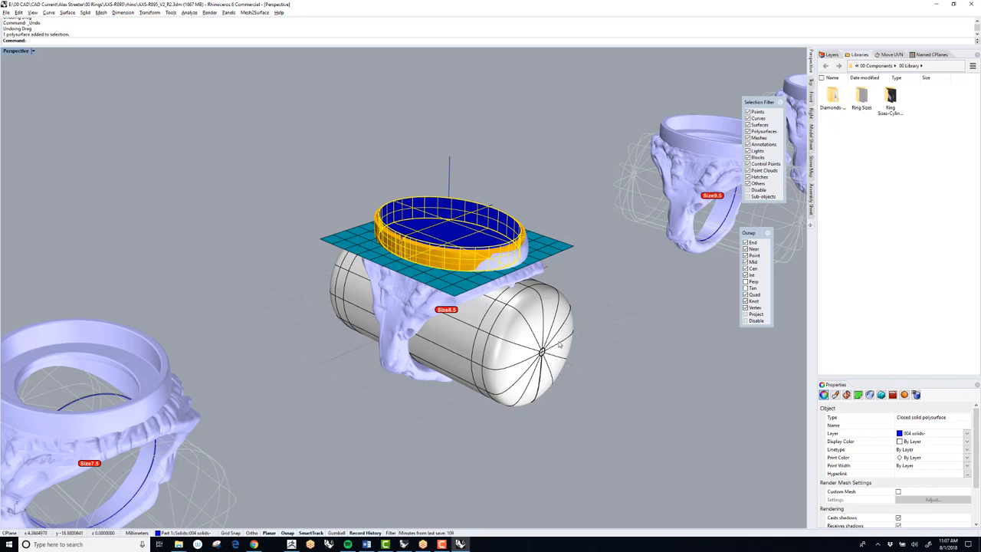
mouse_move(562, 343)
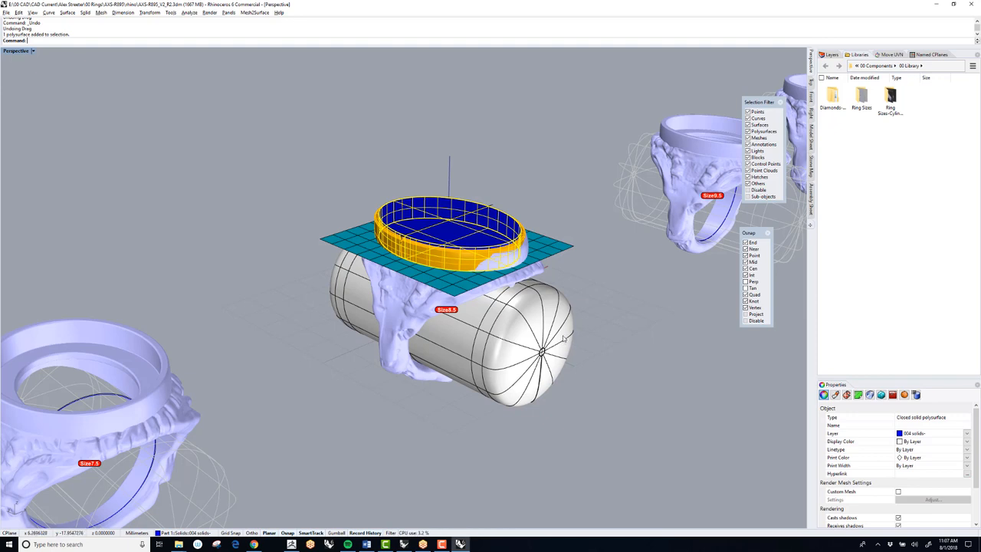
mouse_move(563, 338)
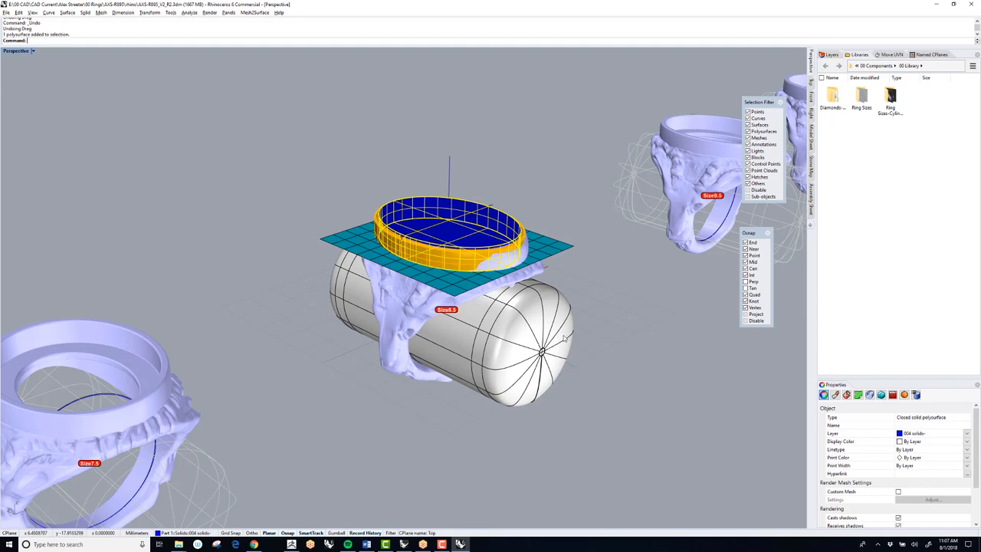
Step: Select the bezel polysurface sitting on the restored Size8.5 ring
left_click(599, 353)
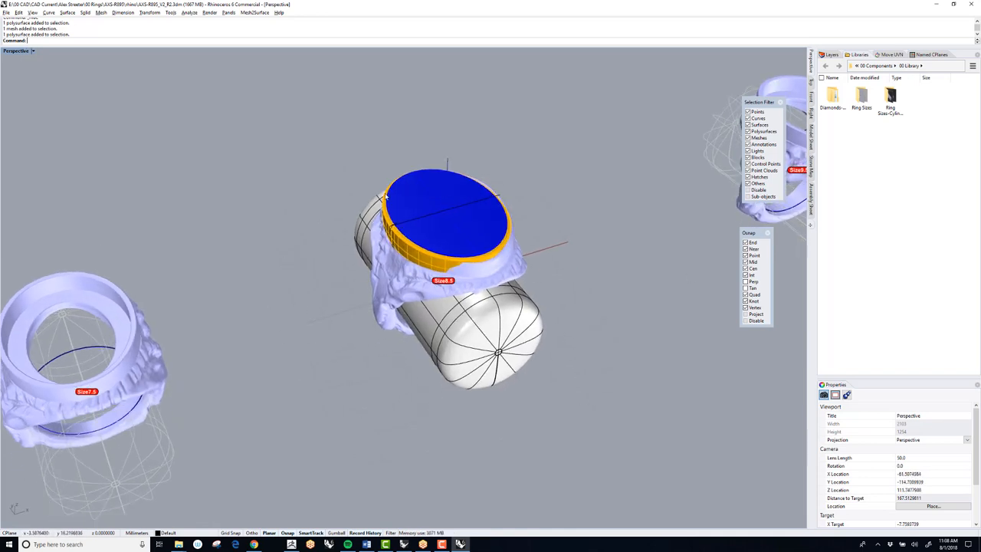
mouse_move(595, 341)
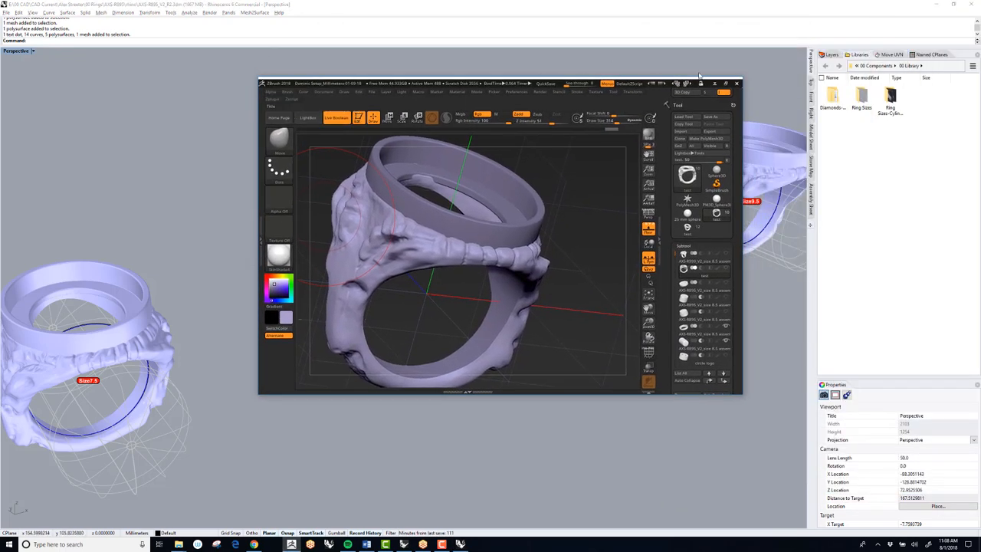
Step: Maximize the ZBrush window and select the ring's main sculpted body SubTool
left_click(722, 83)
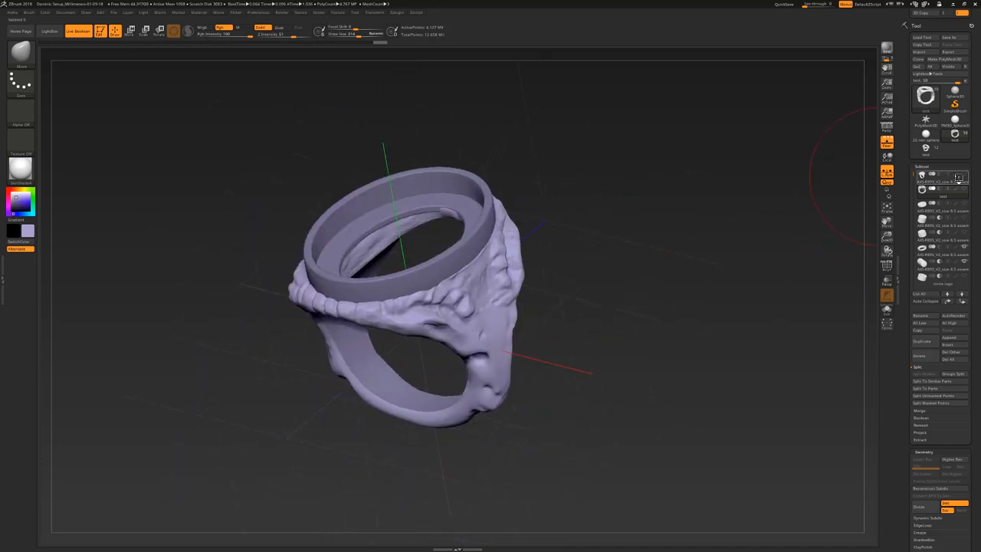
left_click(932, 174)
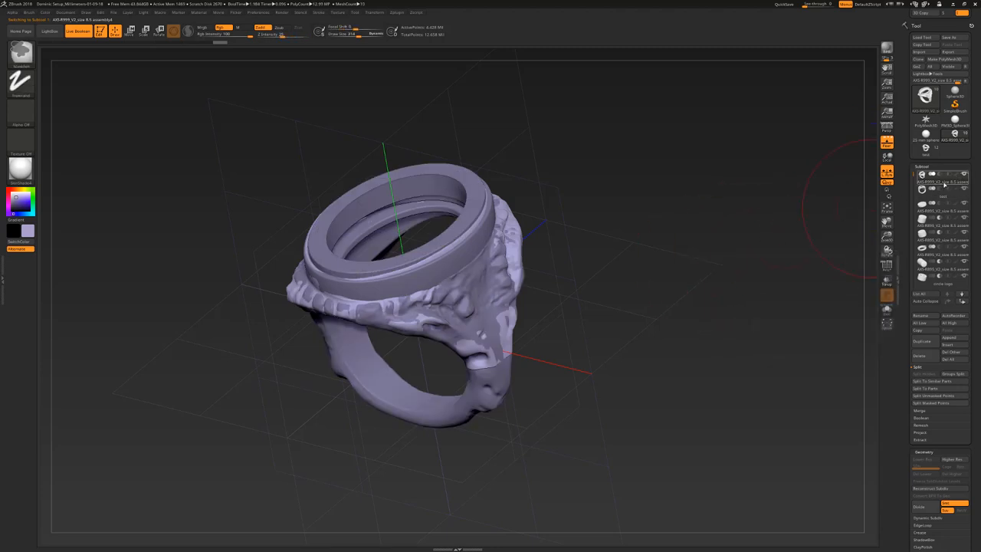
mouse_move(945, 184)
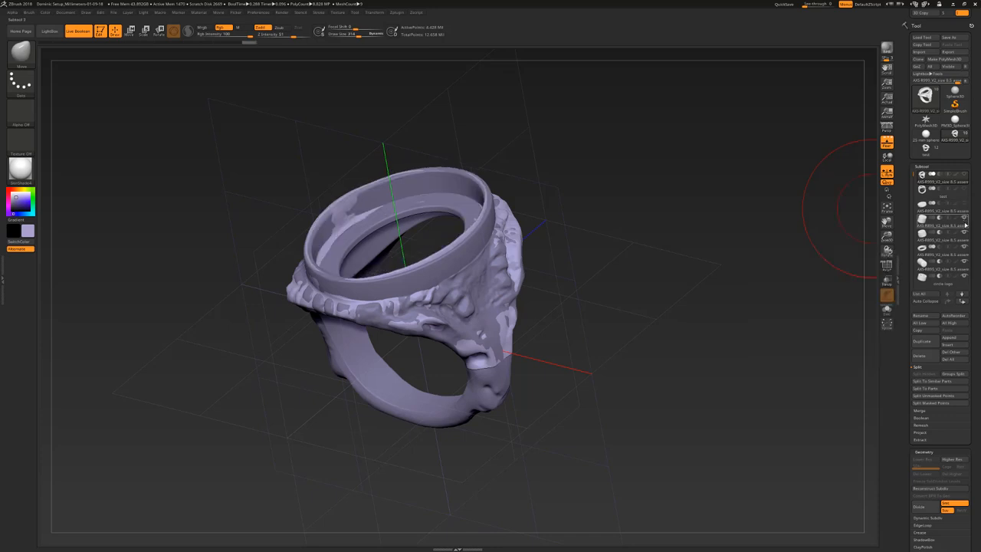
Step: Select another ring SubTool and orbit to look through the shank
left_click(938, 265)
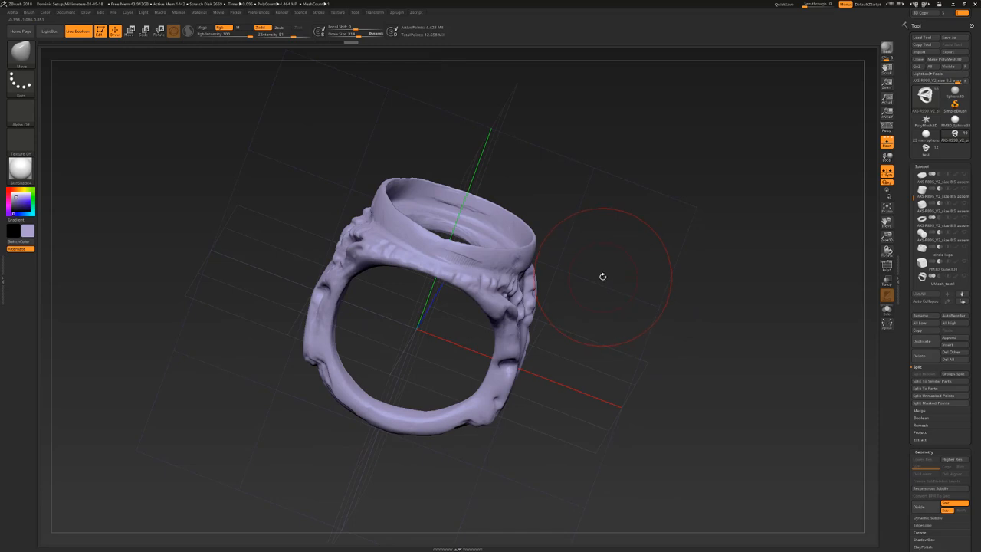
left_click_drag(603, 276, 624, 304)
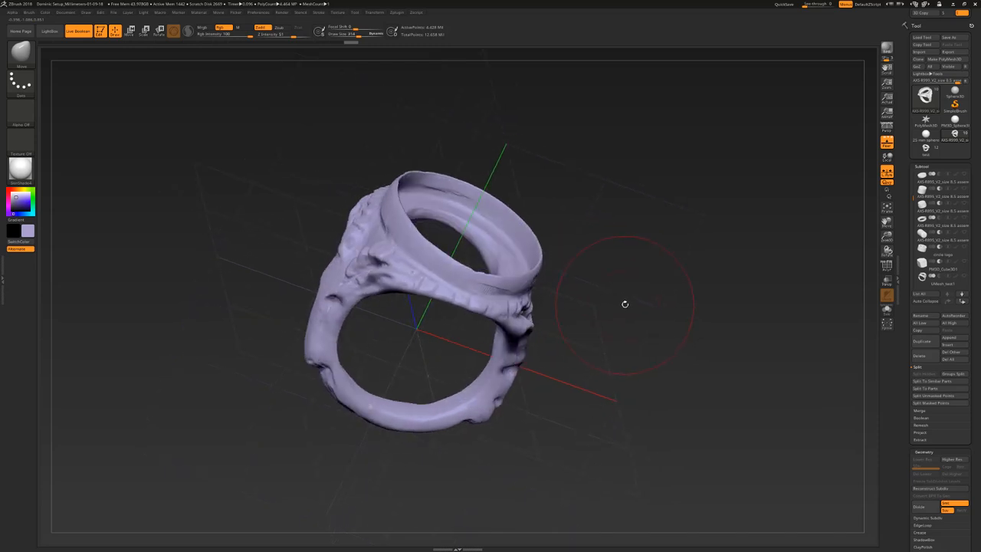
left_click_drag(624, 304, 656, 306)
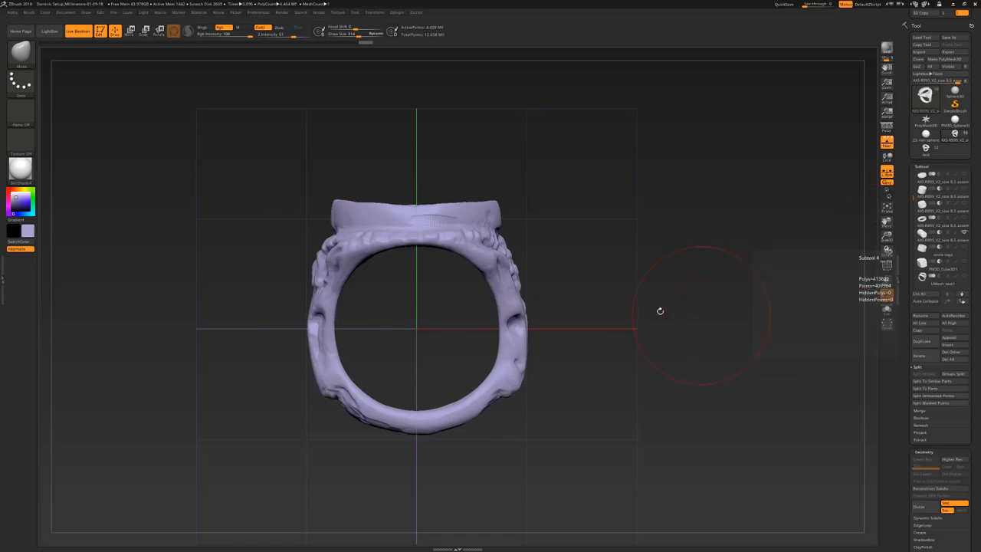
mouse_move(292, 161)
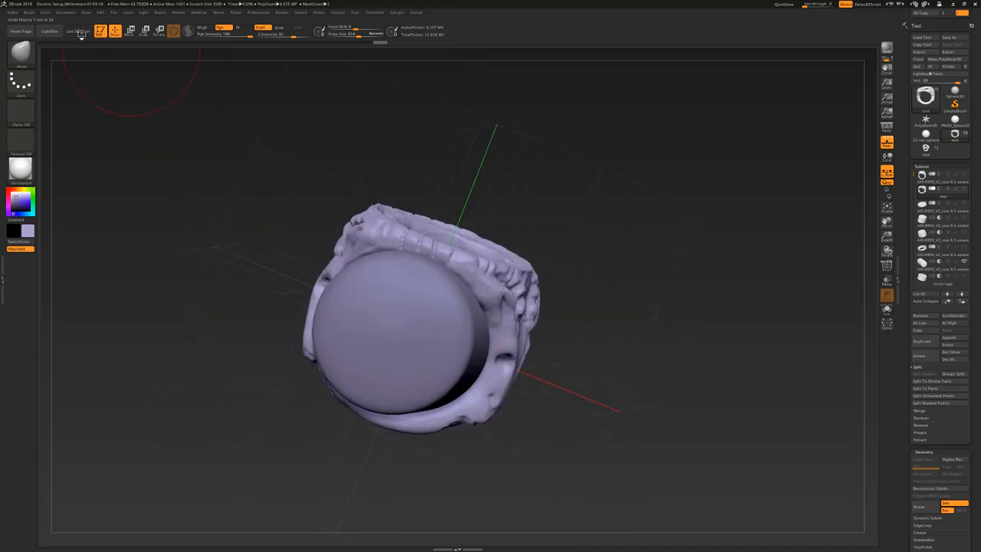
left_click(78, 32)
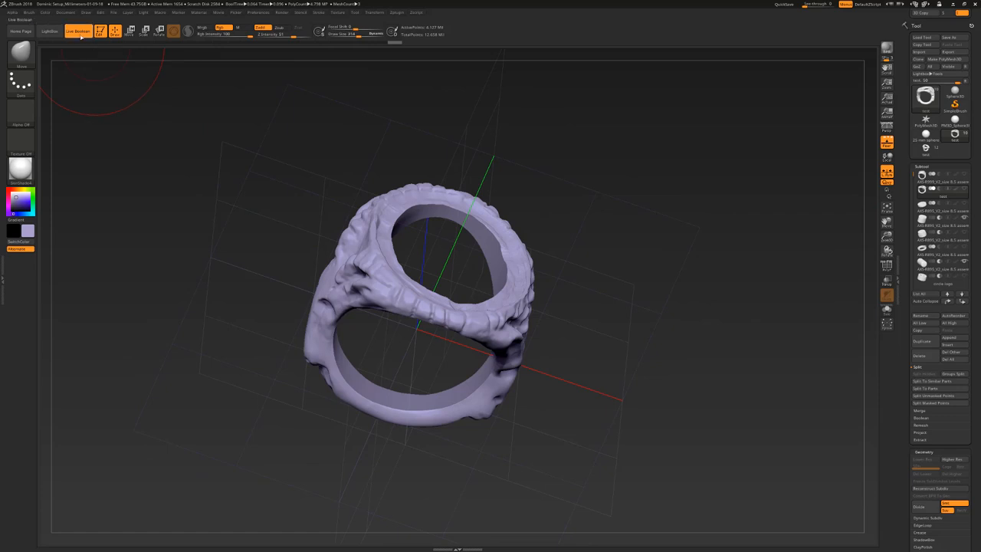
left_click_drag(459, 306, 444, 230)
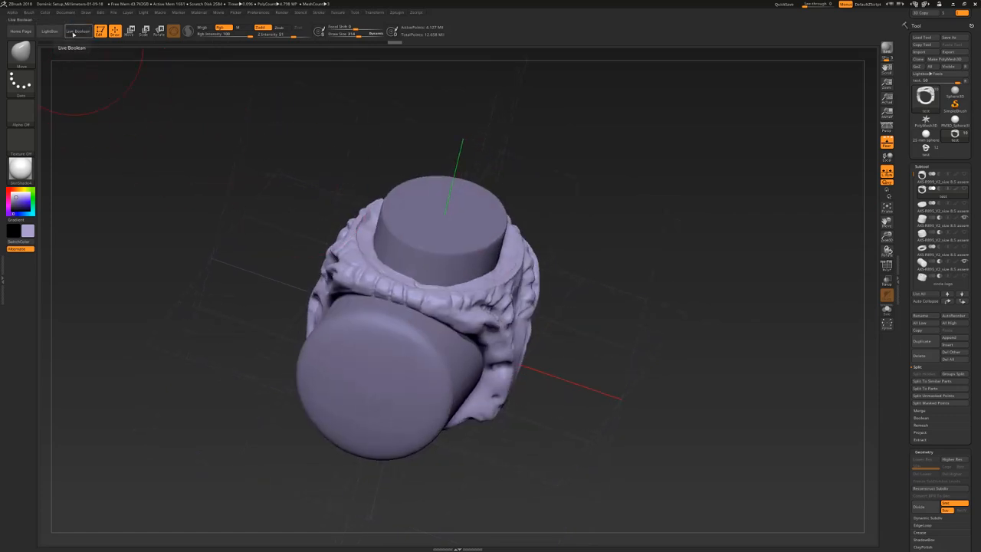
left_click(77, 31)
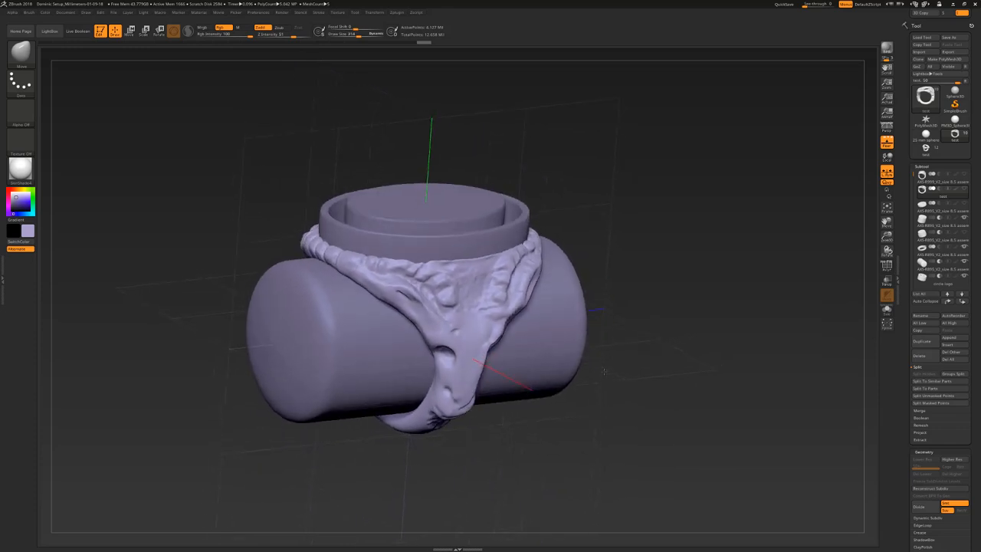
left_click_drag(601, 372, 662, 370)
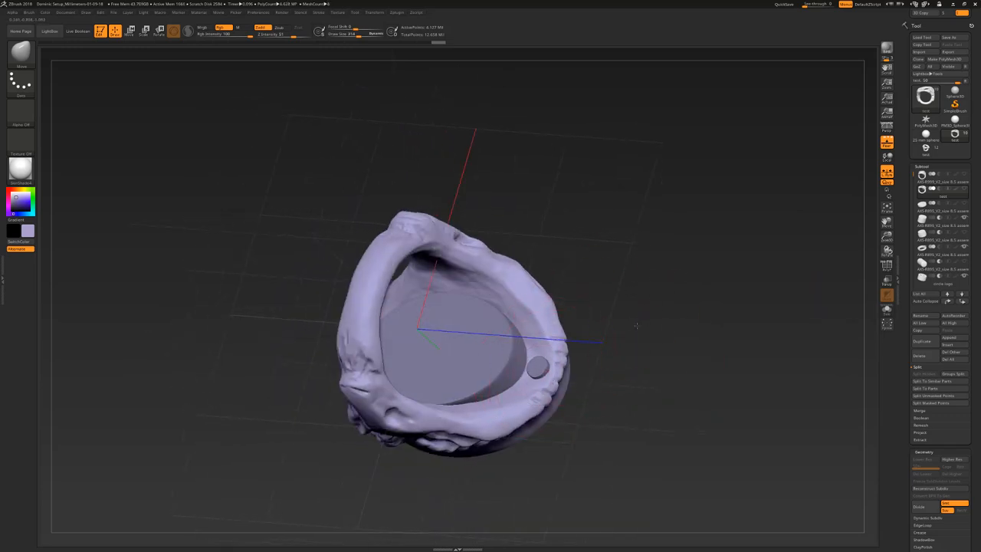
left_click_drag(460, 329, 459, 291)
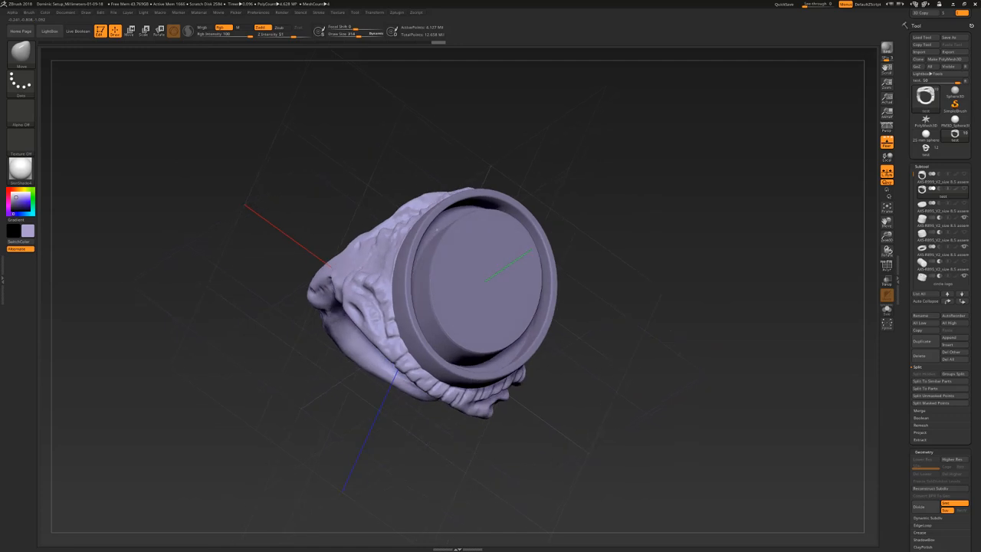
left_click_drag(460, 306, 429, 230)
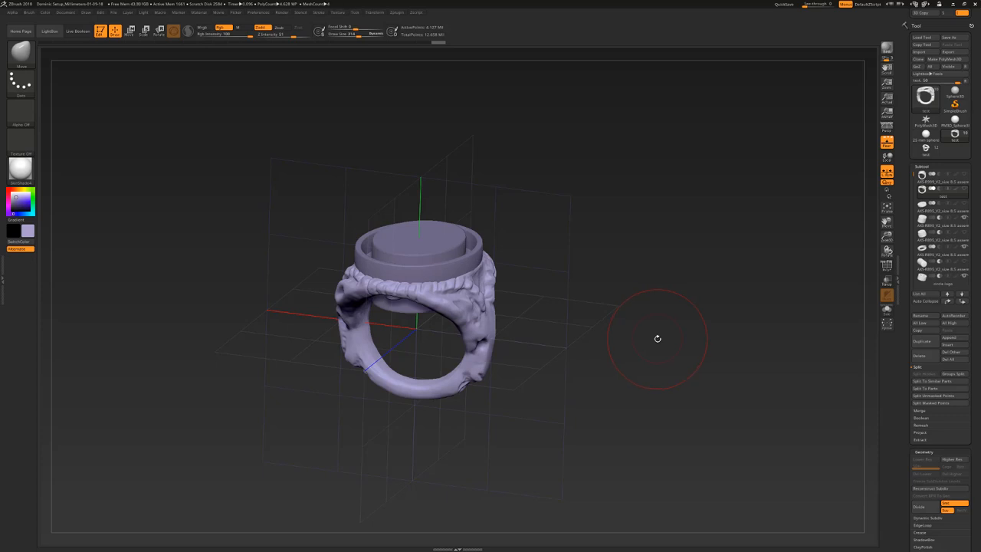
mouse_move(645, 346)
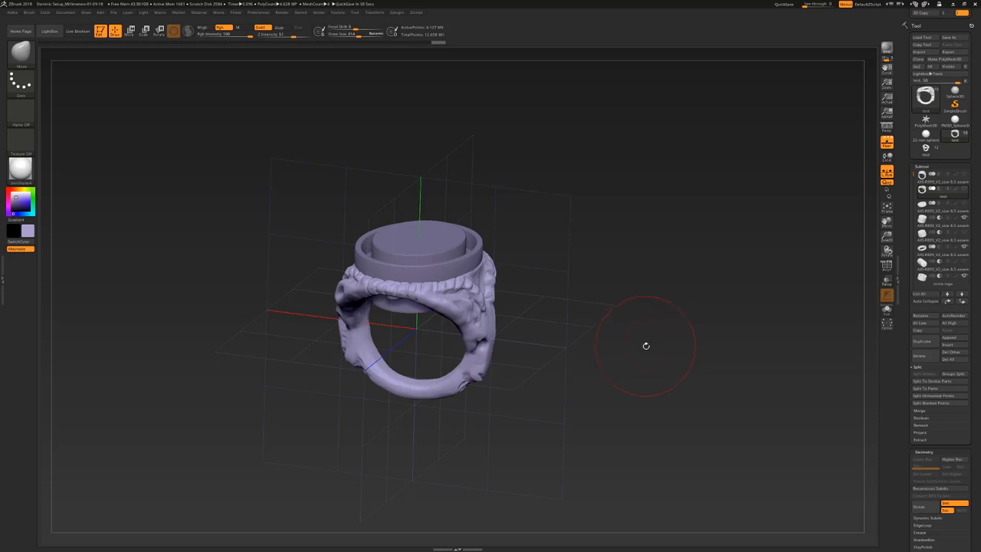
mouse_move(644, 356)
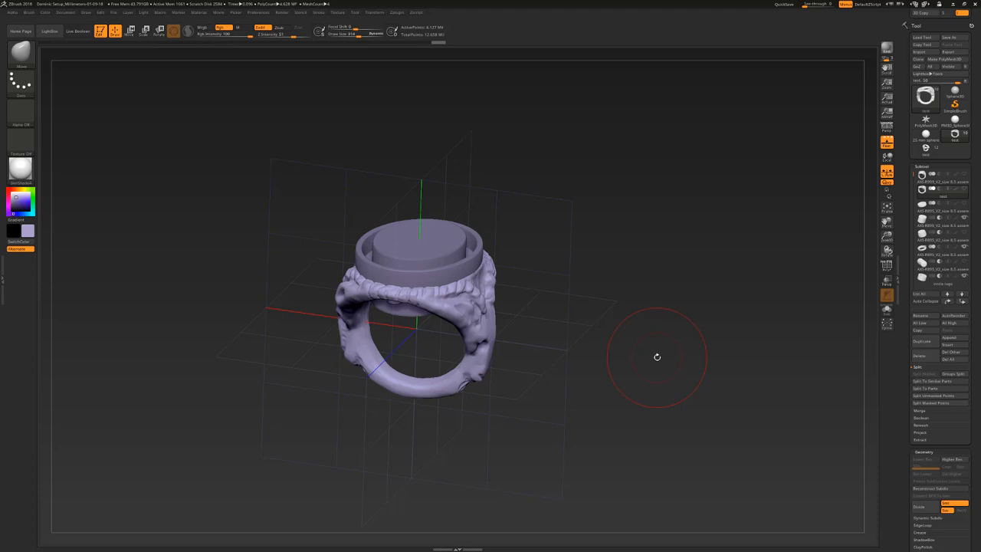
left_click_drag(656, 356, 660, 332)
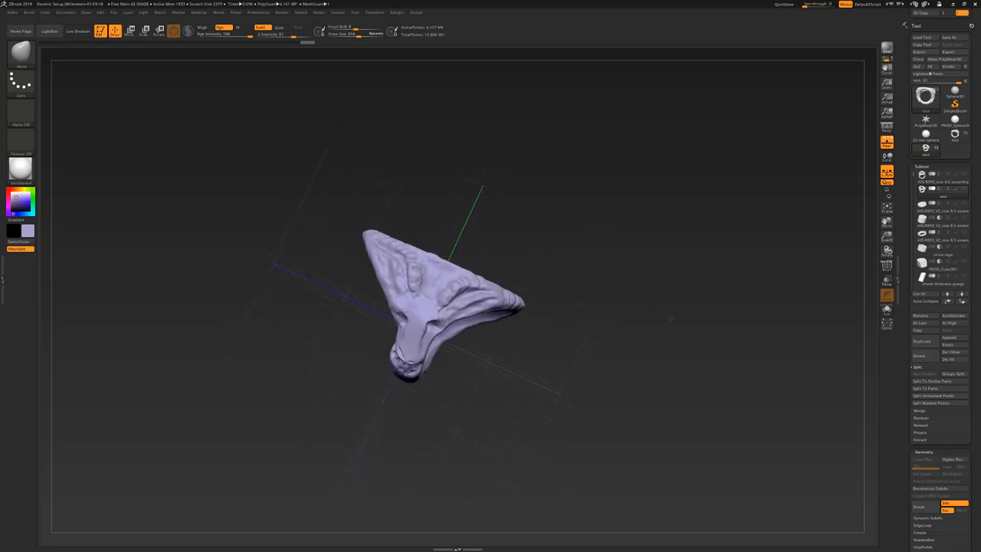
Step: Orbit the view to inspect the sculpted shank piece
left_click_drag(436, 306, 398, 322)
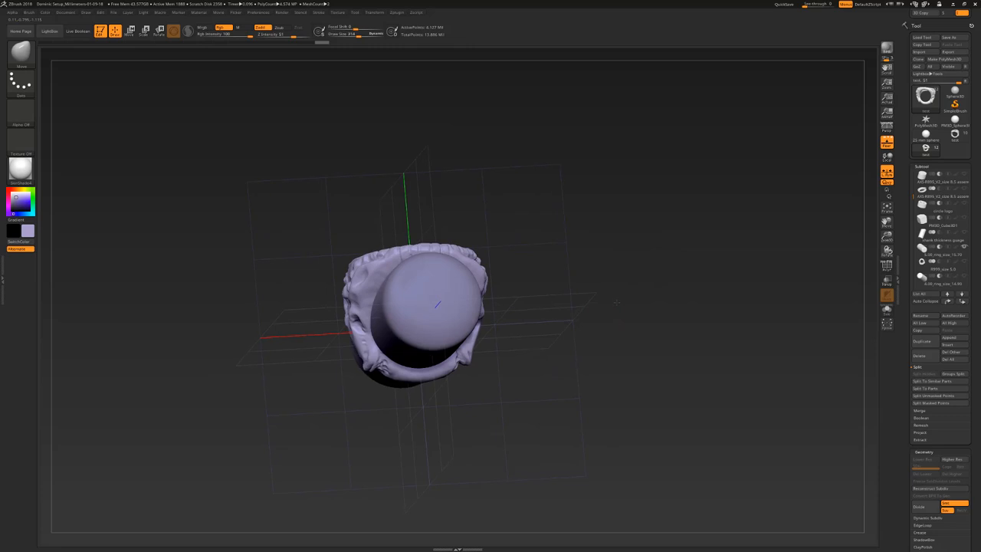
left_click_drag(437, 307, 437, 321)
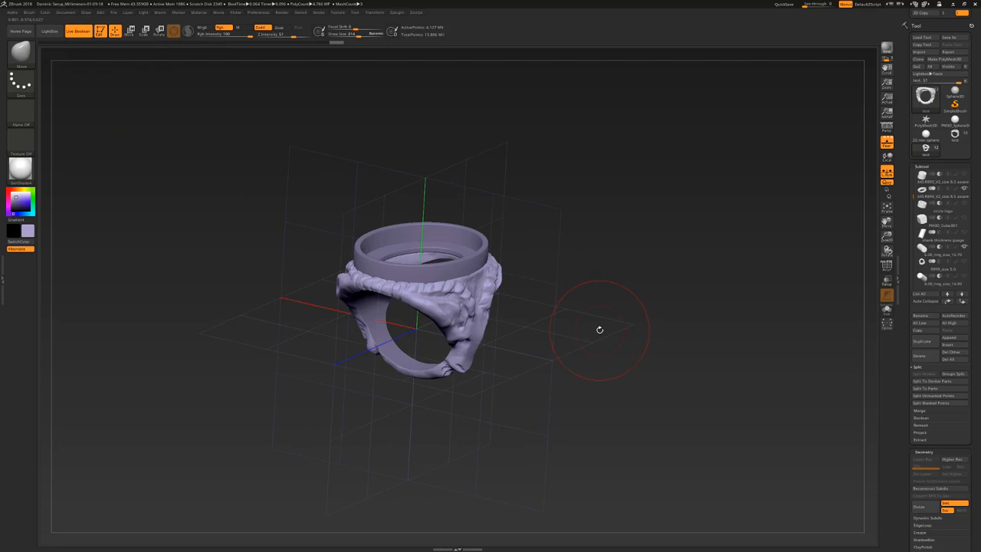
left_click_drag(600, 330, 594, 320)
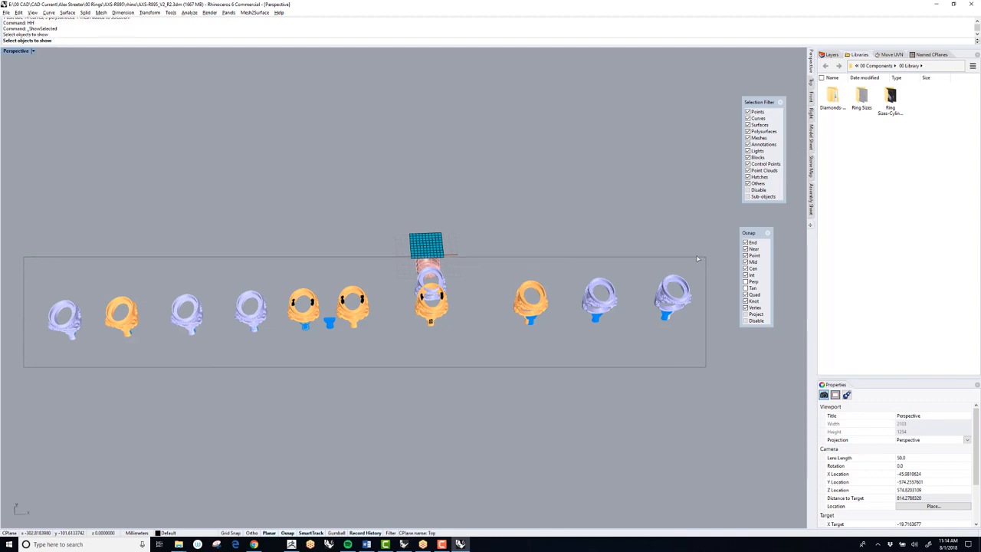
mouse_move(682, 259)
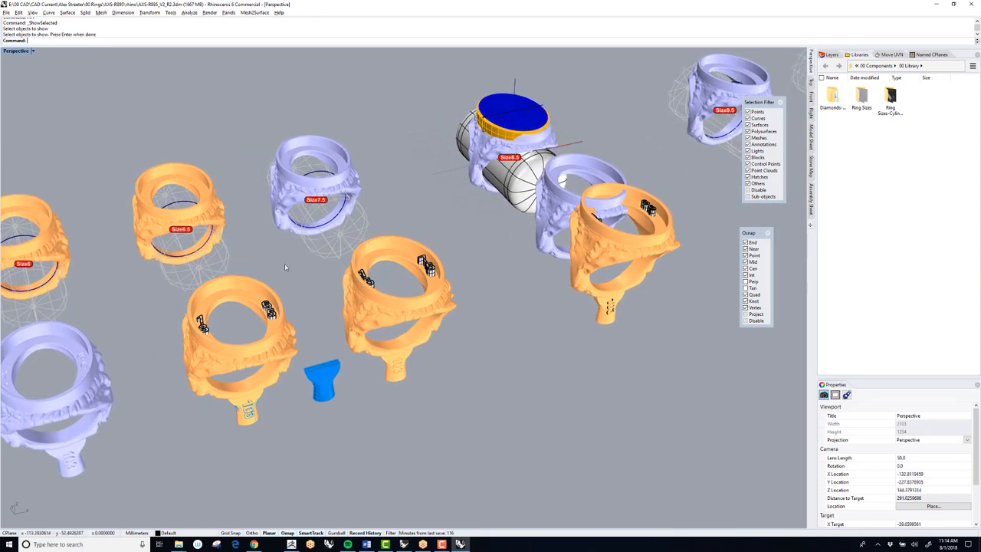
mouse_move(164, 367)
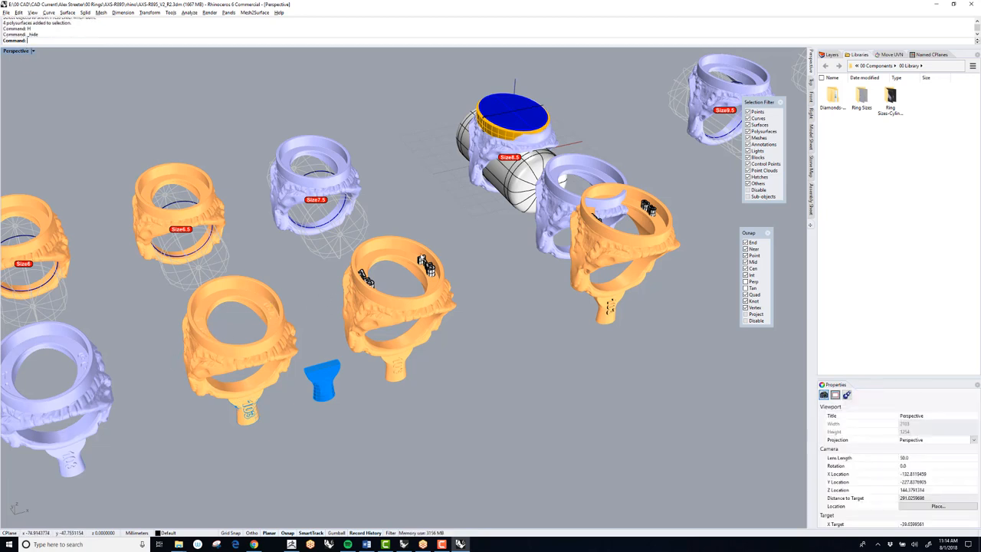
left_click(368, 303)
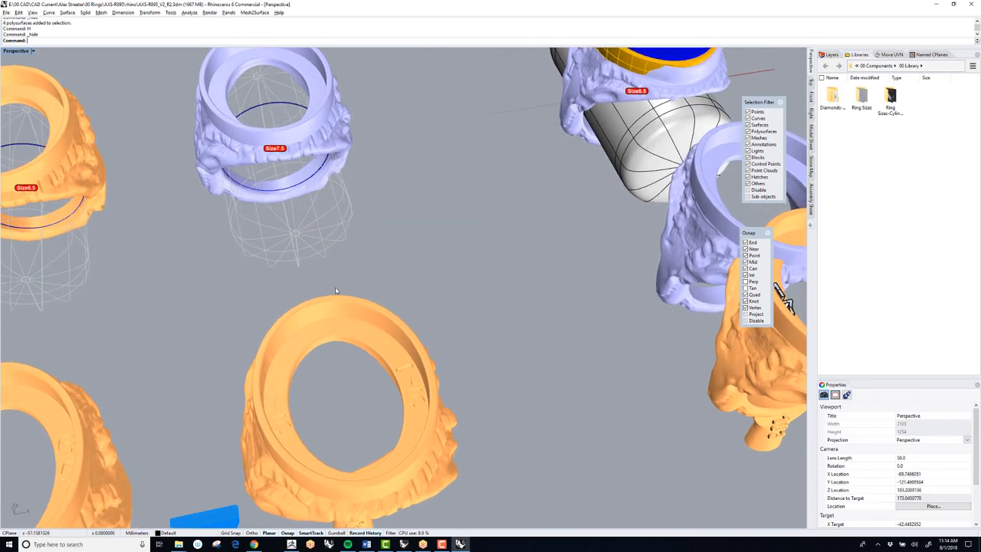
left_click_drag(335, 290, 178, 339)
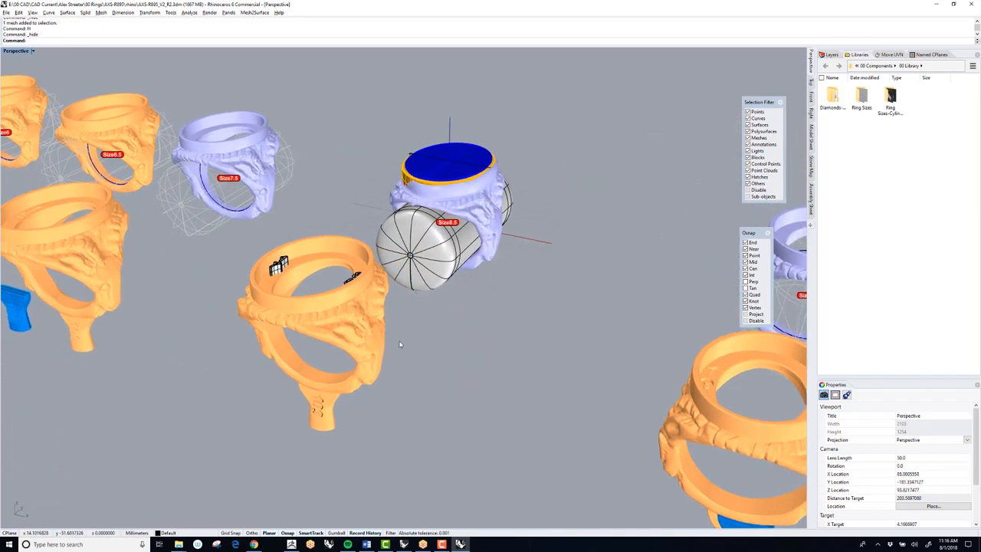
left_click_drag(398, 345, 395, 337)
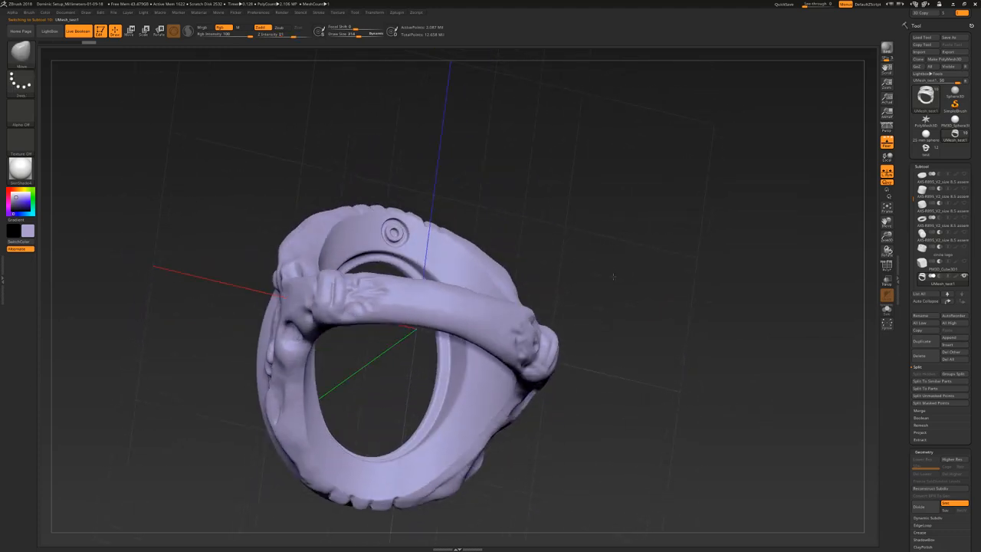
Step: Orbit the appended UMesh_test1 ring upright to view its bezel rim and textured shank
left_click_drag(414, 337, 429, 276)
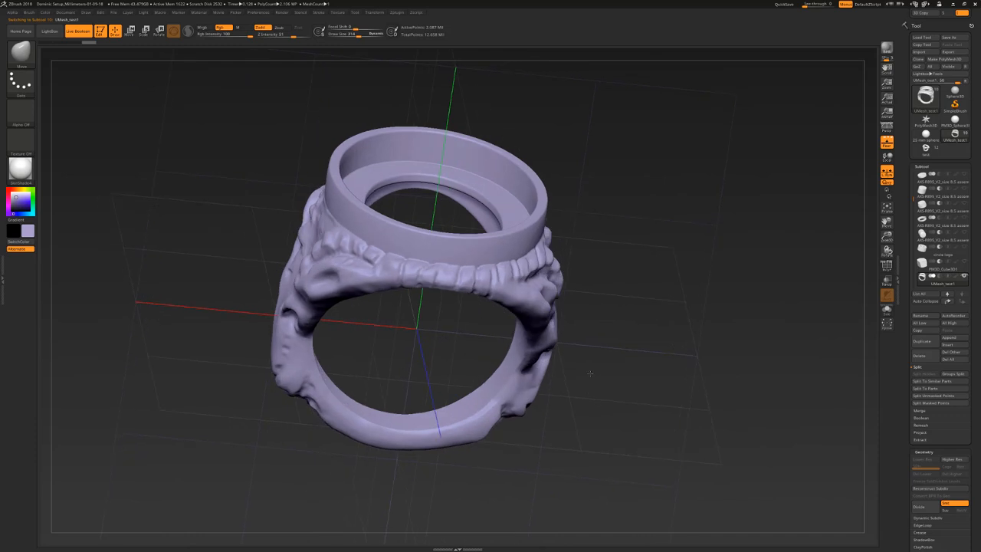
left_click_drag(589, 373, 602, 365)
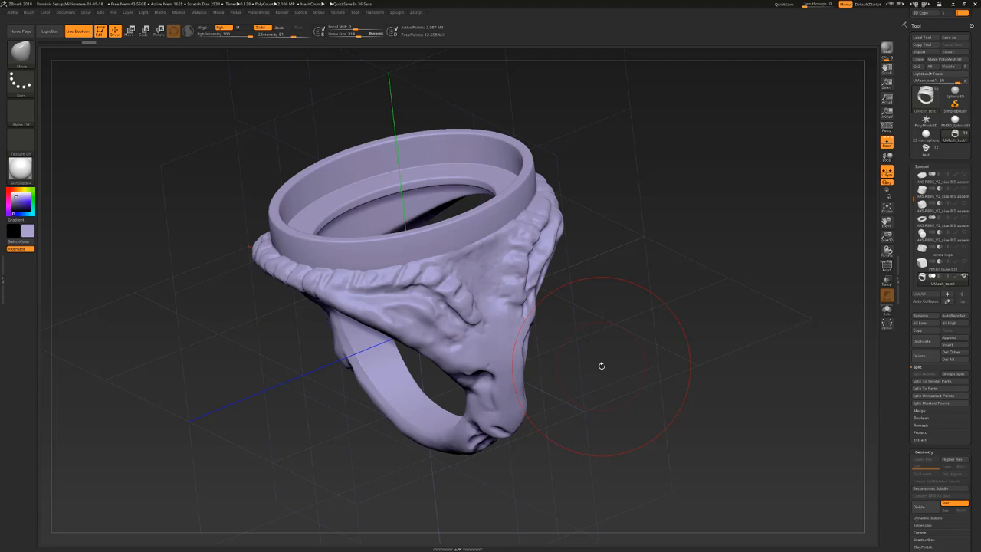
mouse_move(712, 303)
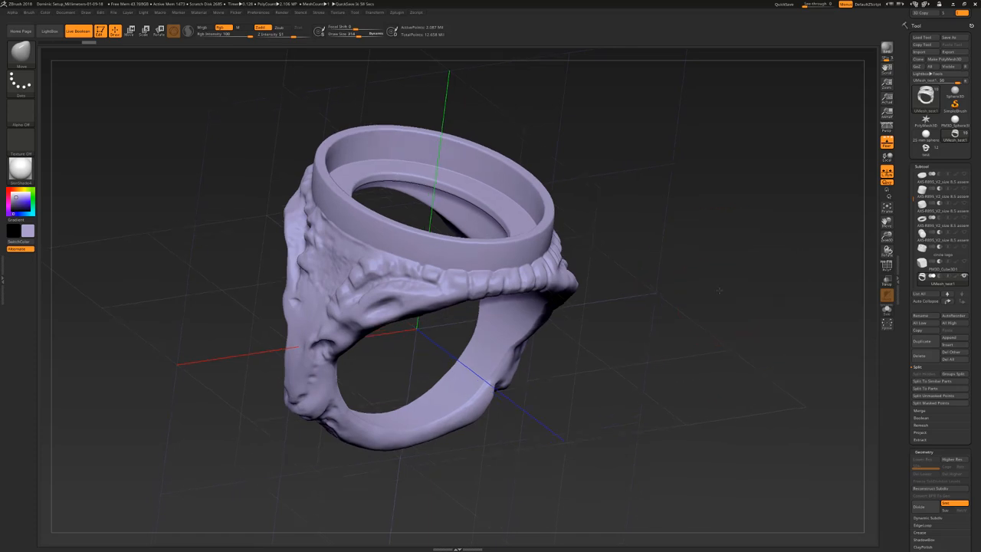
left_click_drag(459, 291, 704, 287)
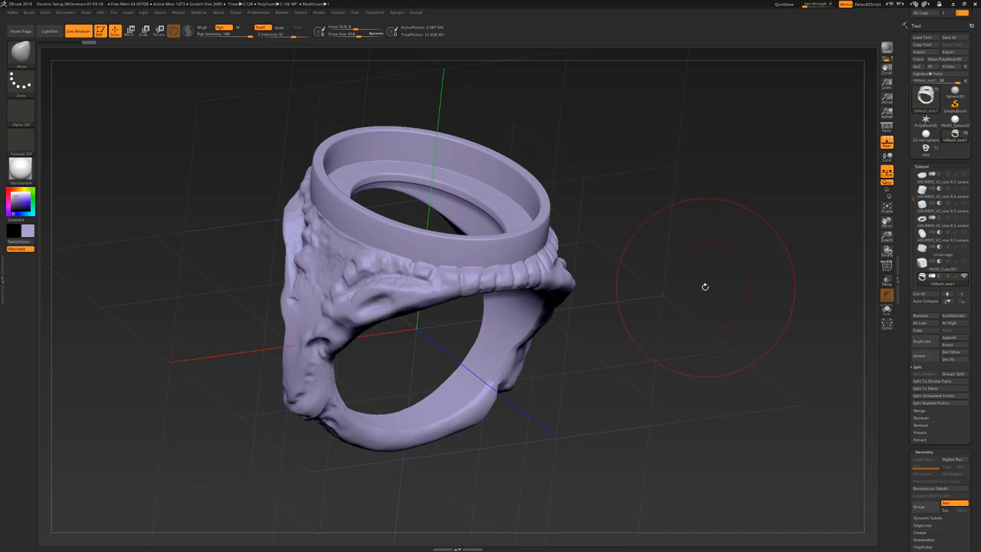
mouse_move(663, 295)
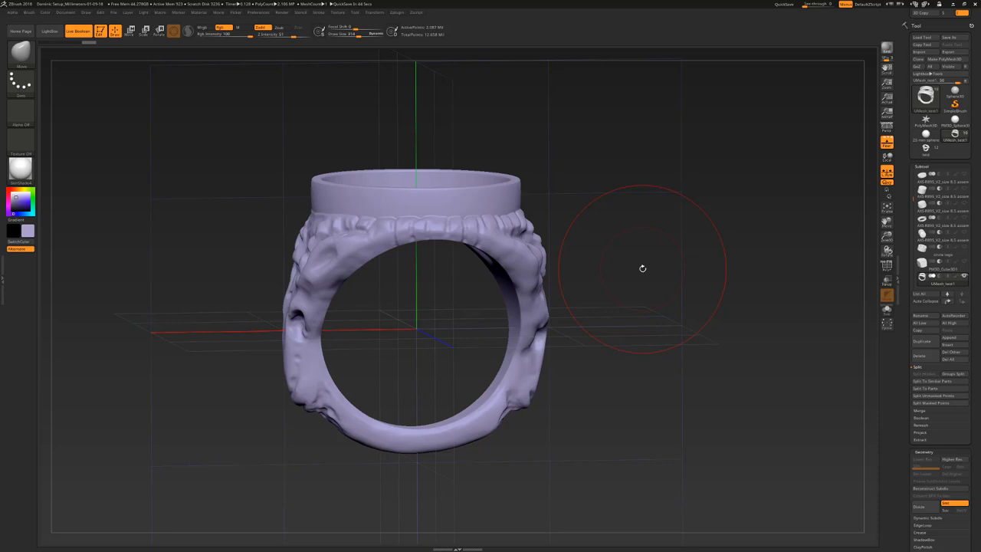
mouse_move(656, 220)
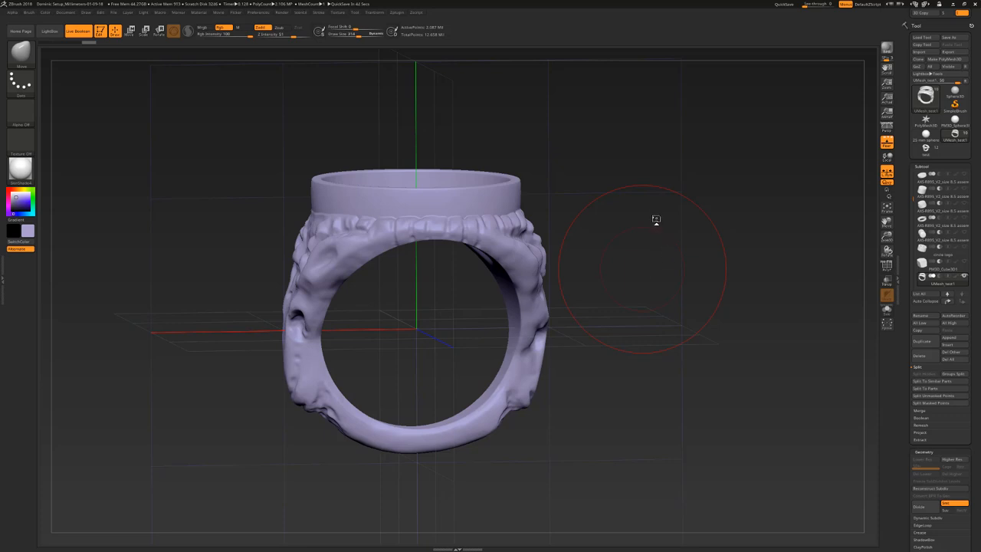